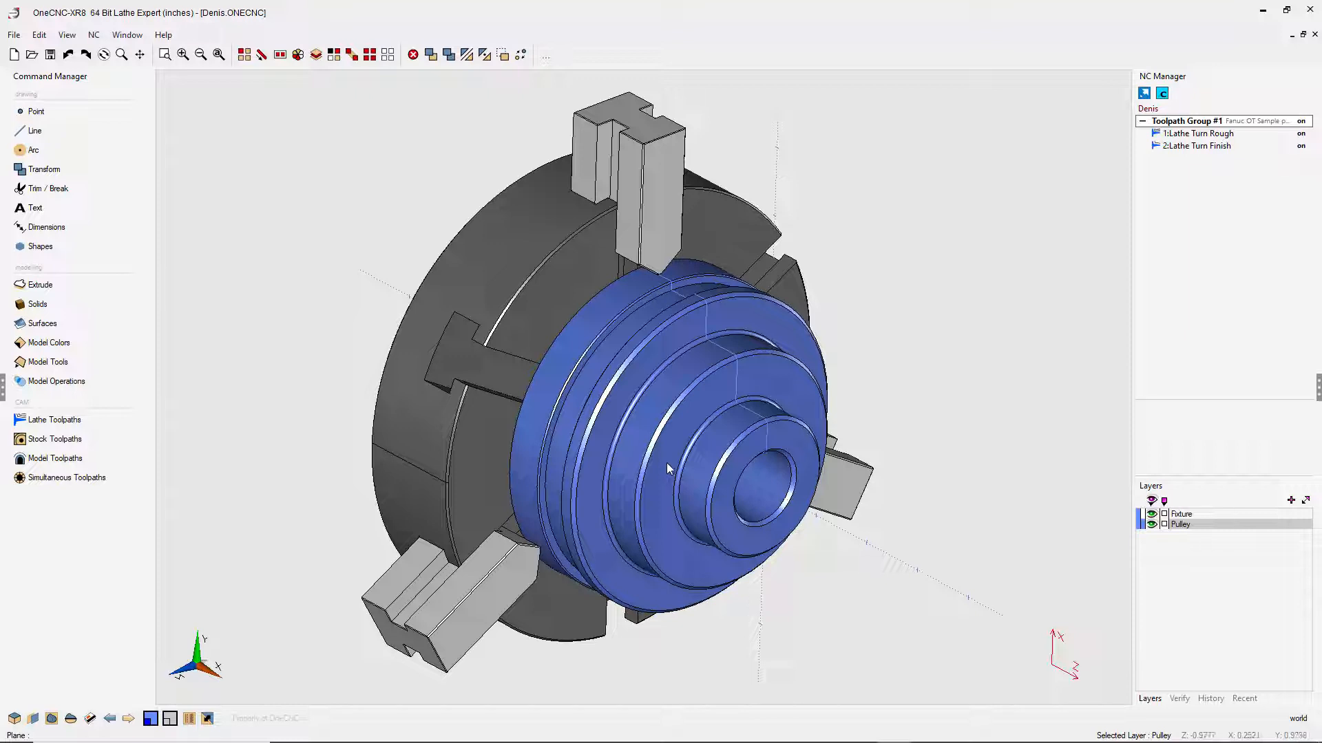
pyautogui.moveTo(724, 426)
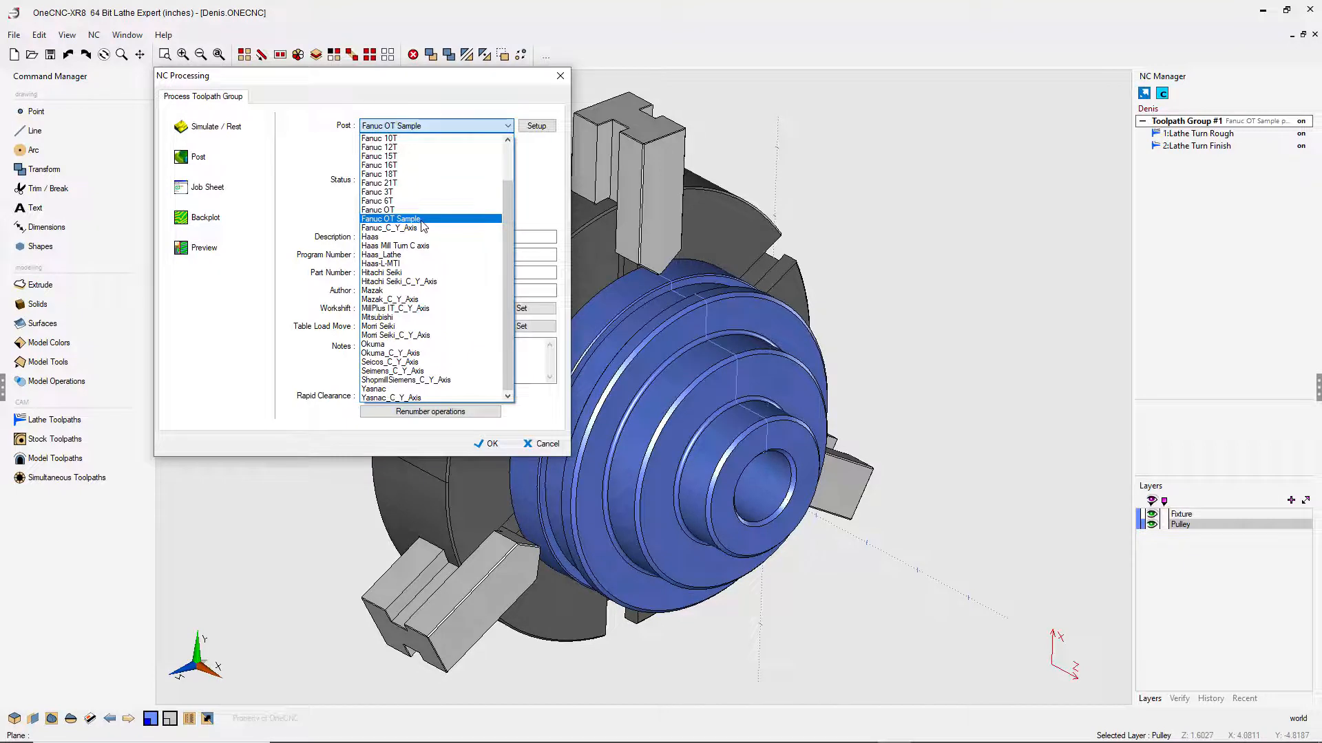
# Choose the Fanuc OT Sample post and bring up its NC Post Settings.
pyautogui.click(390, 219)
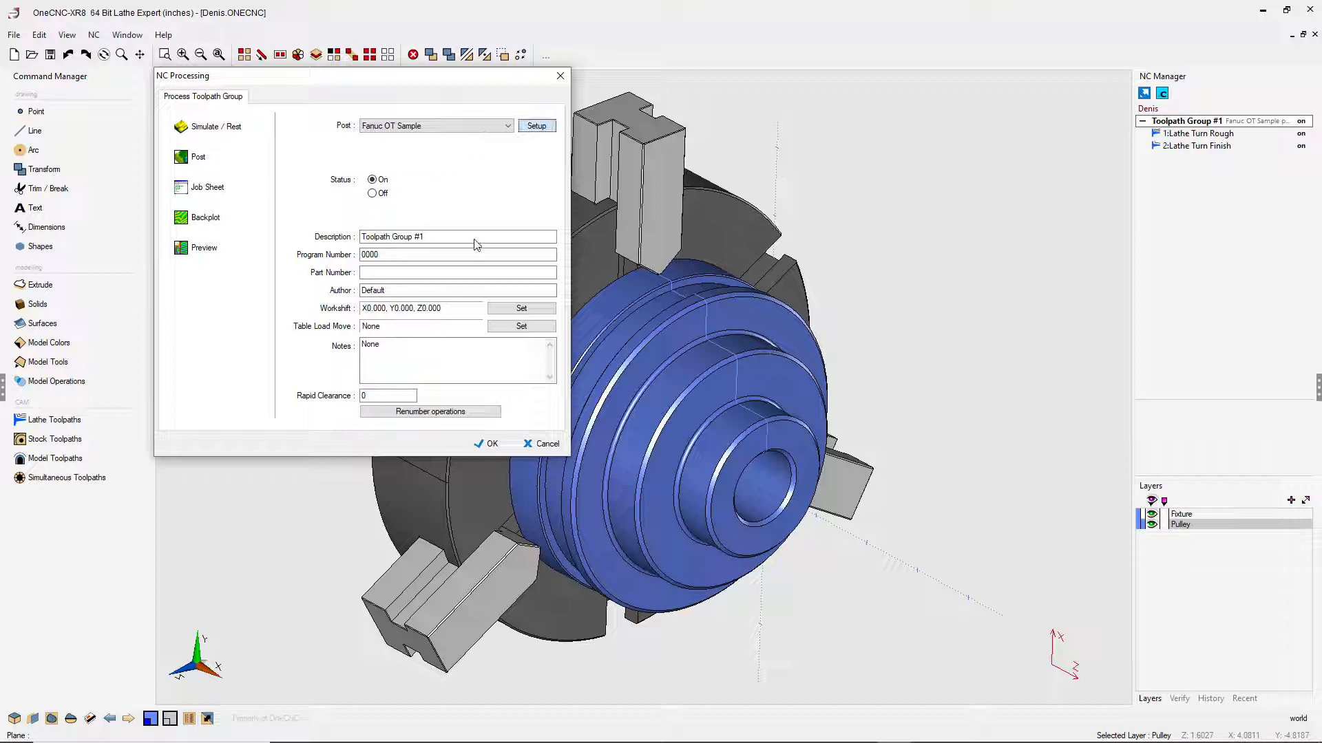
pyautogui.click(536, 126)
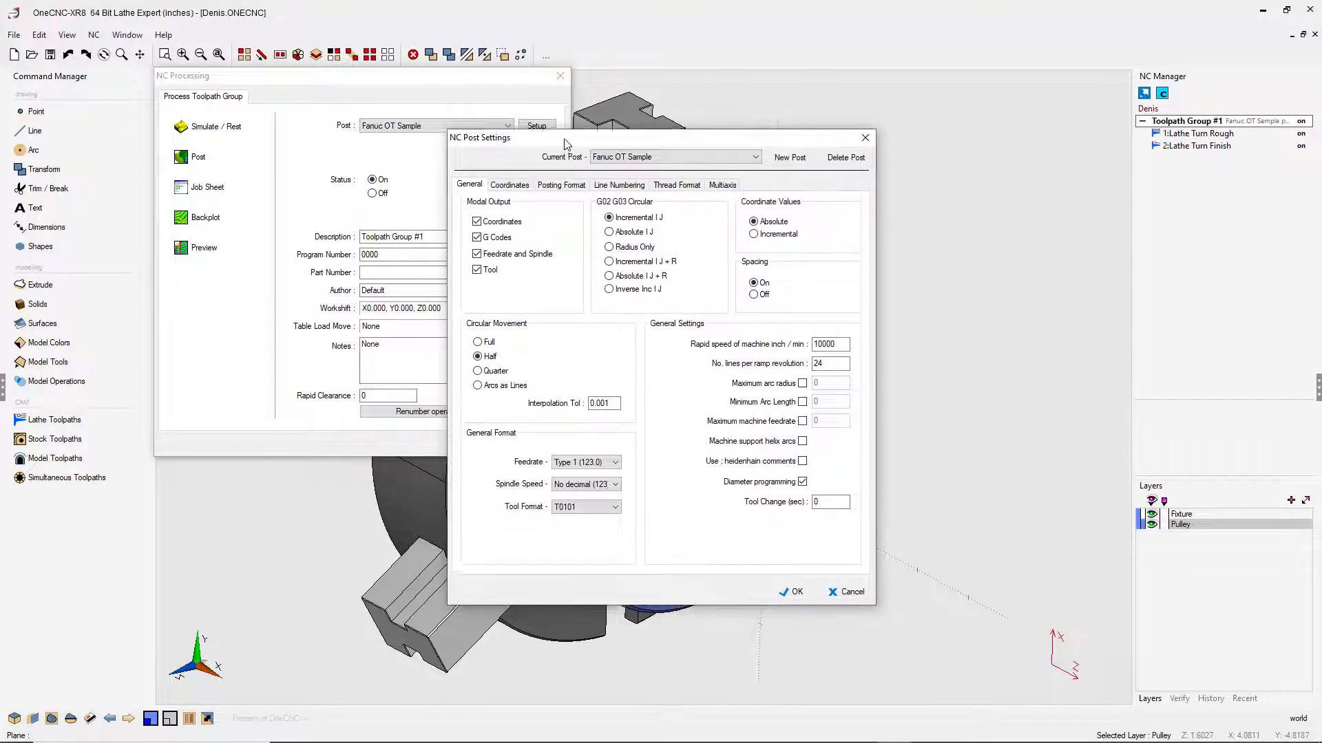
# In Posting Format, select START and FINISH FORMAT and make the third start line read G0 G20 G90.
pyautogui.click(561, 184)
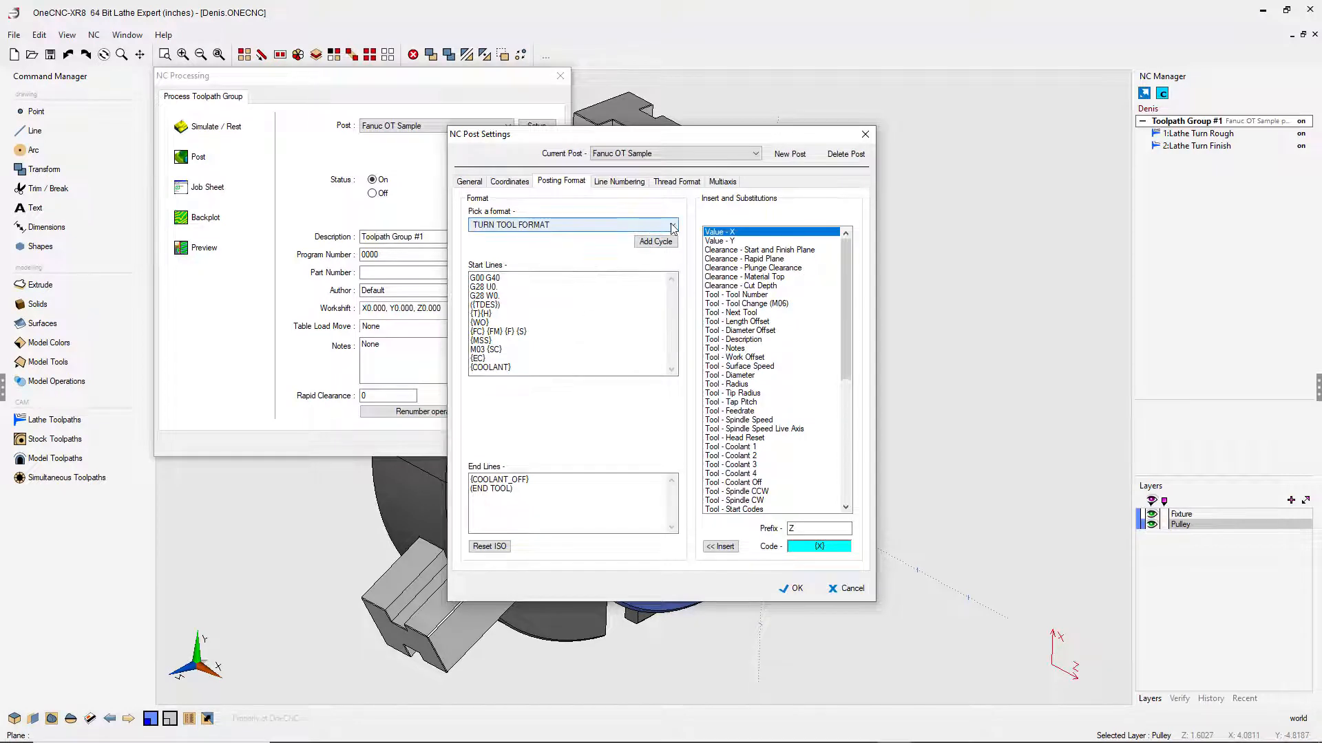
pyautogui.click(671, 225)
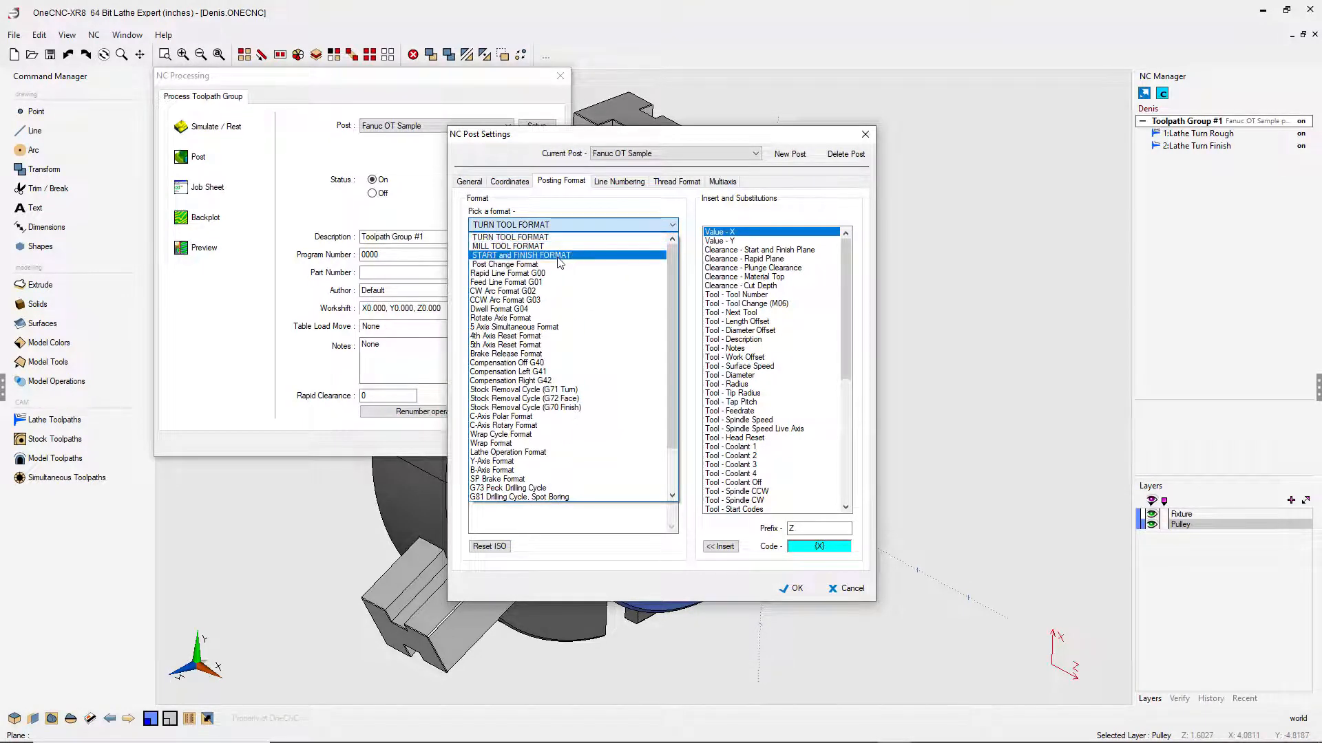
pyautogui.click(522, 254)
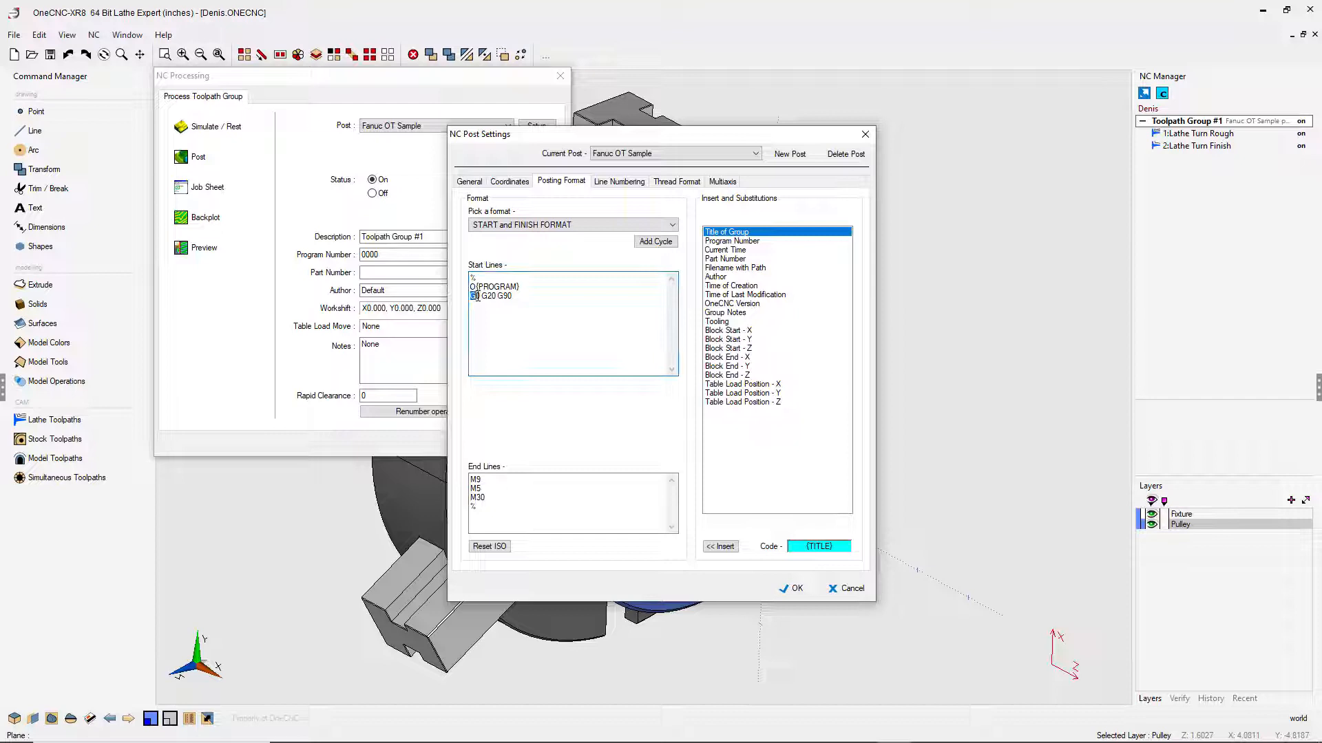
pyautogui.write('G0')
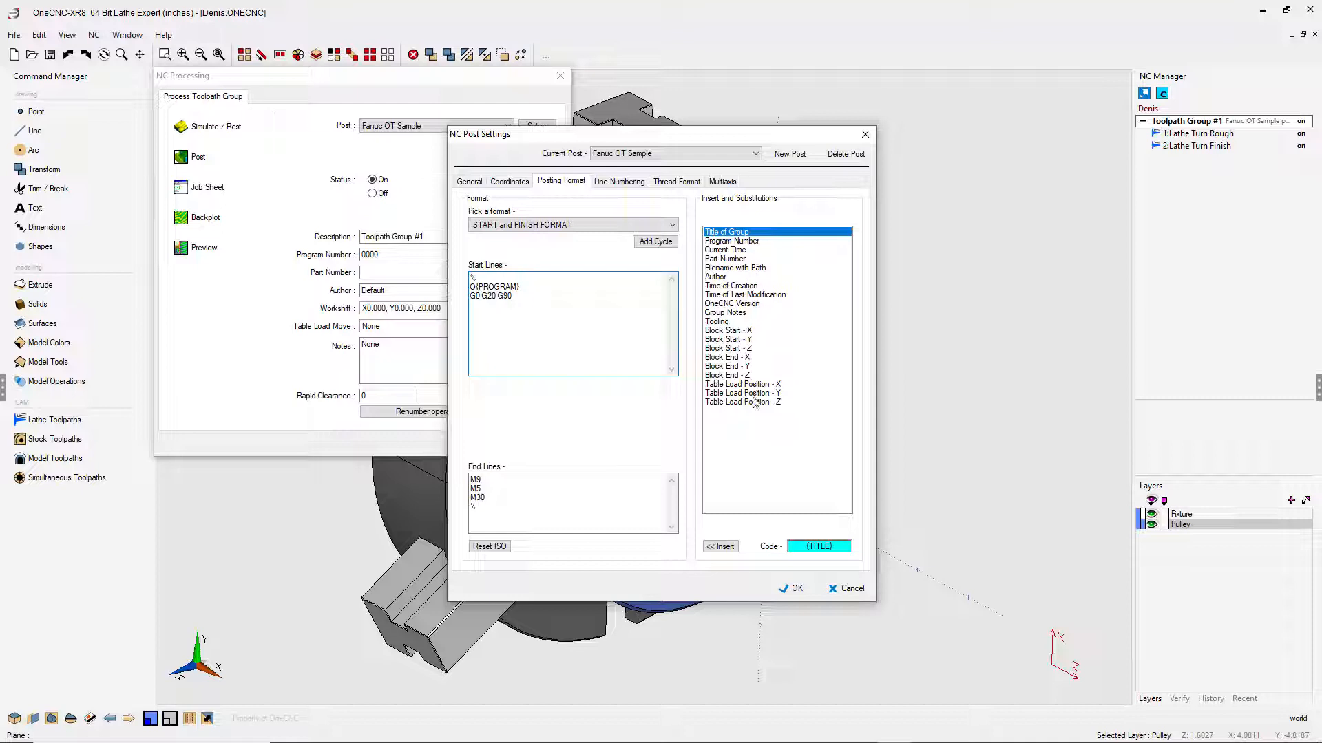
# Browse the substitution codes and select Time of Creation ({CREATED}).
pyautogui.click(732, 241)
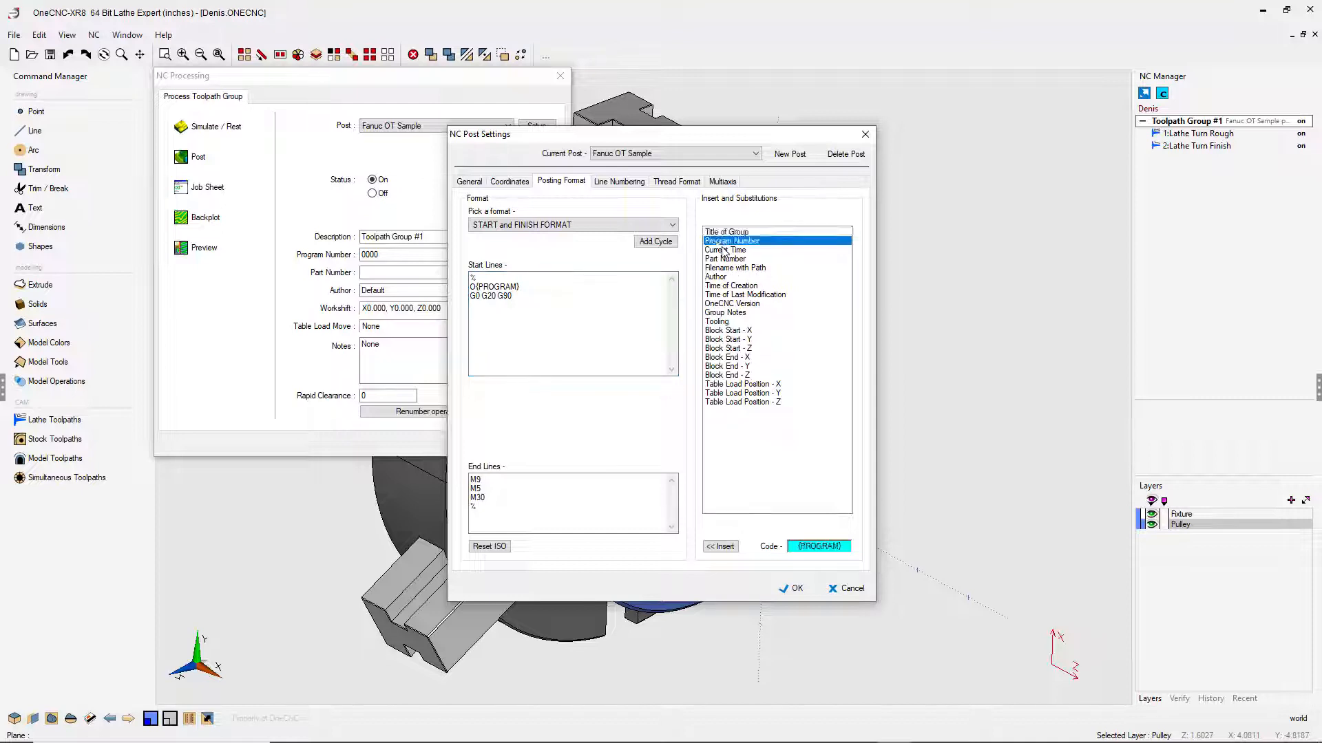
pyautogui.click(724, 258)
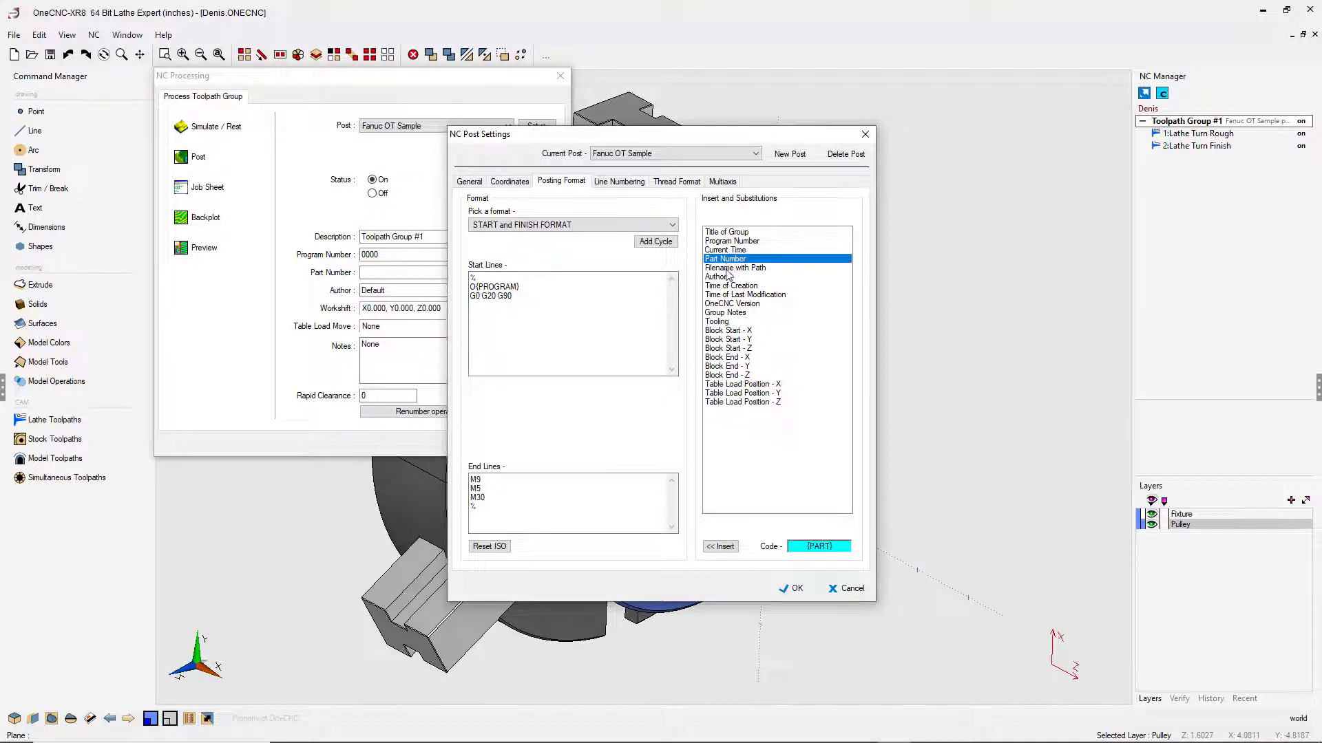
pyautogui.click(736, 267)
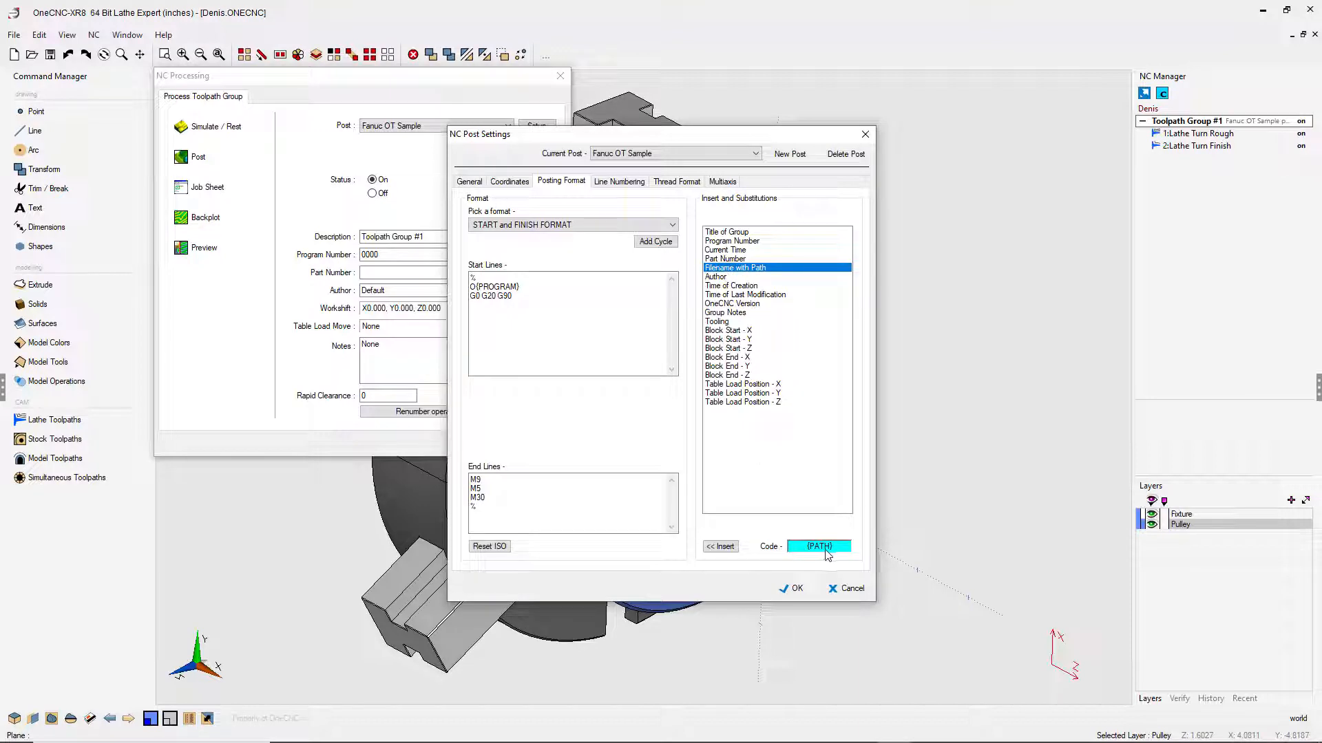
pyautogui.moveTo(835, 556)
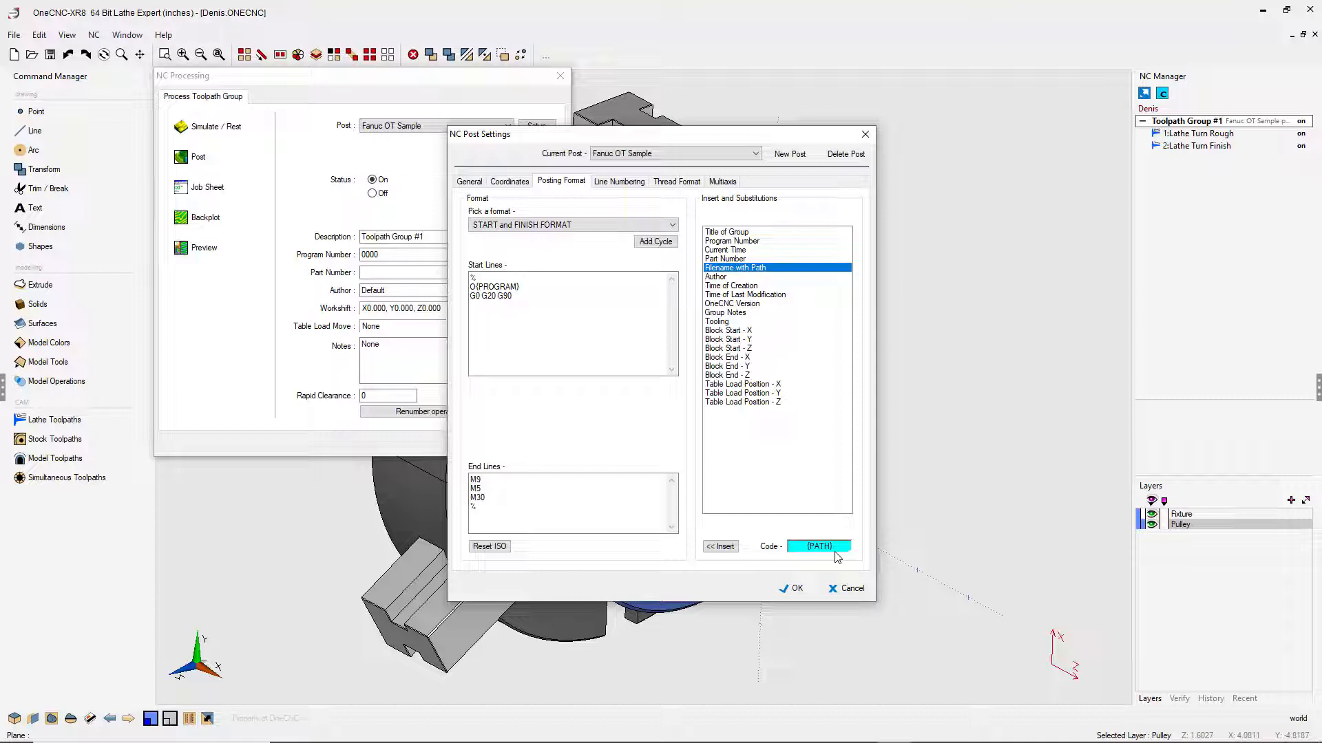
pyautogui.moveTo(812, 555)
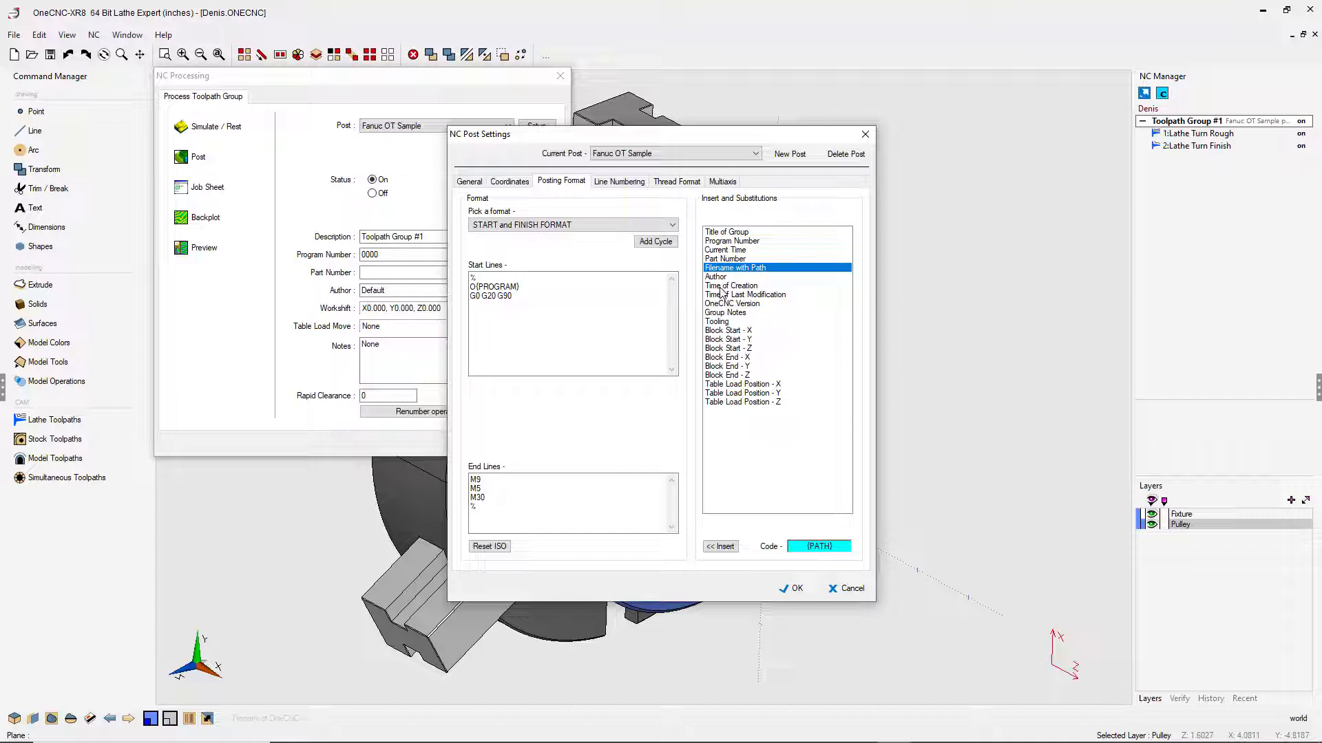
pyautogui.click(731, 285)
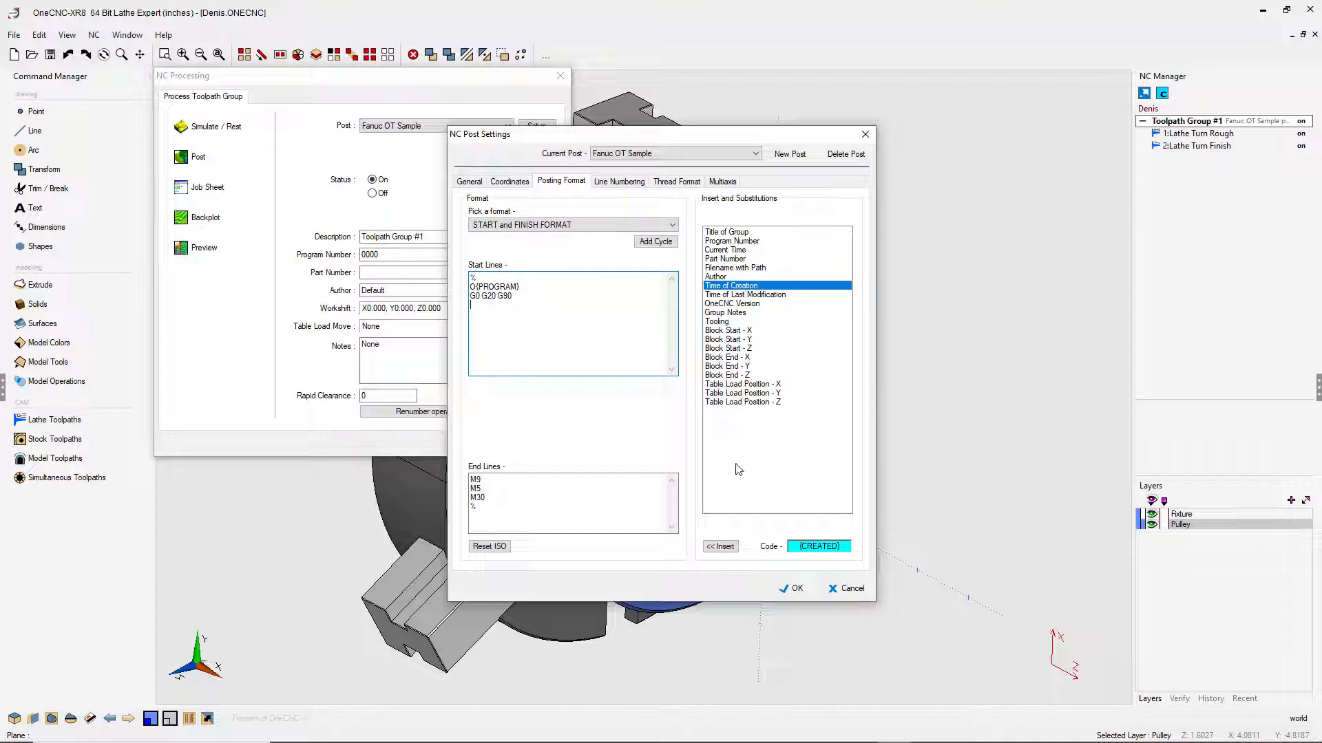
# Insert ({CREATED}) as a fourth start line after G0 G20 G90.
pyautogui.click(720, 546)
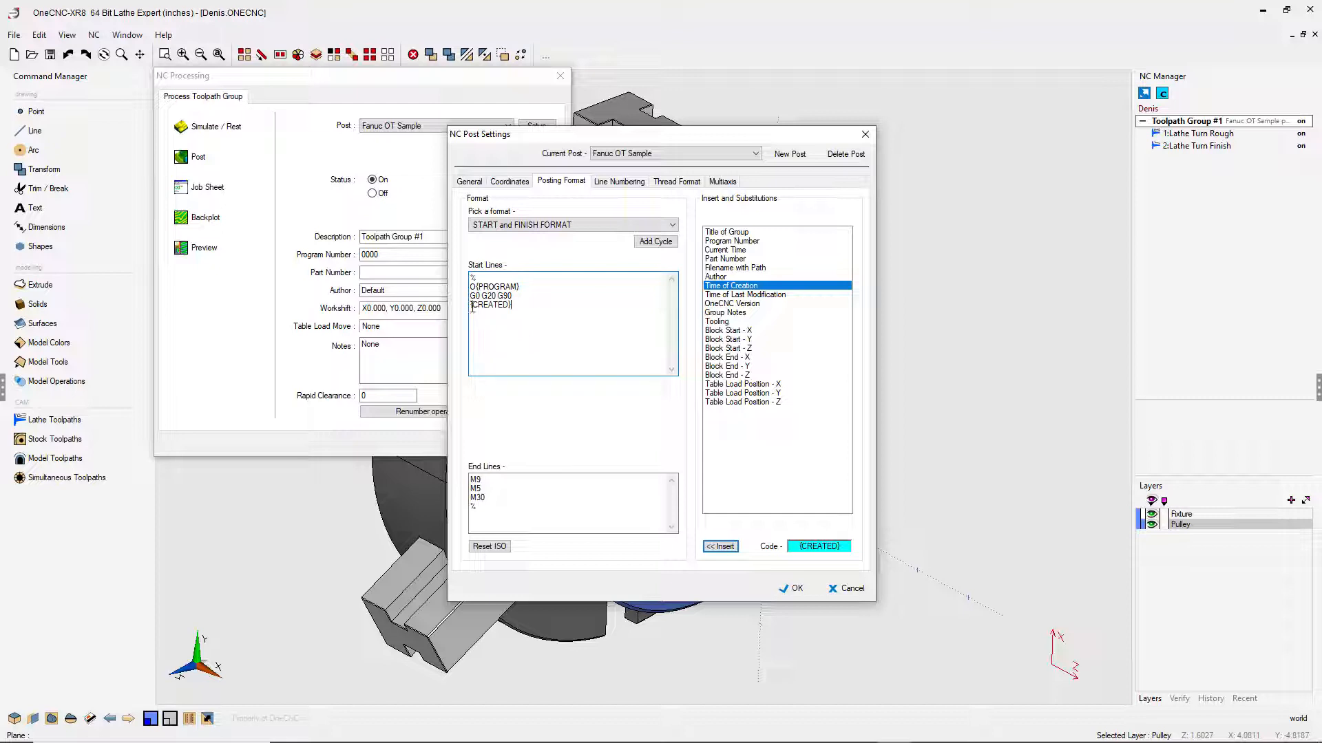
pyautogui.moveTo(515, 332)
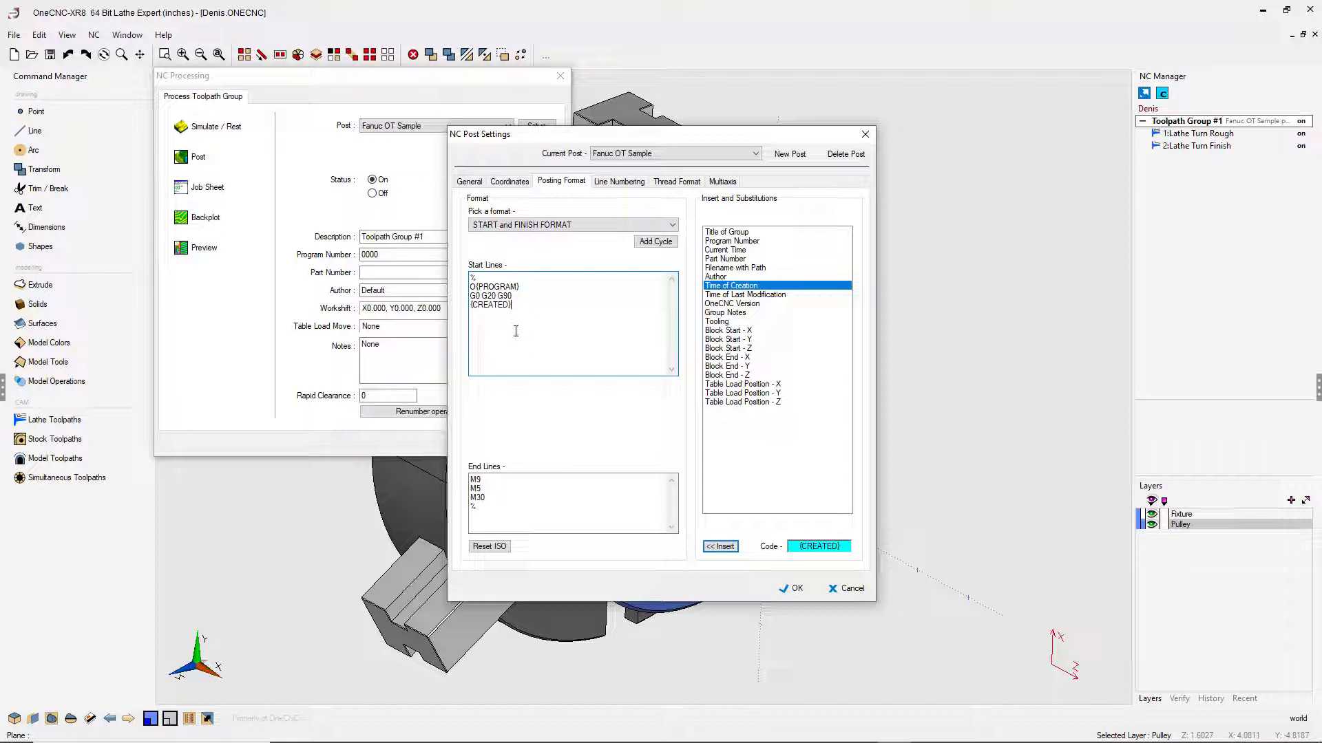
pyautogui.click(719, 546)
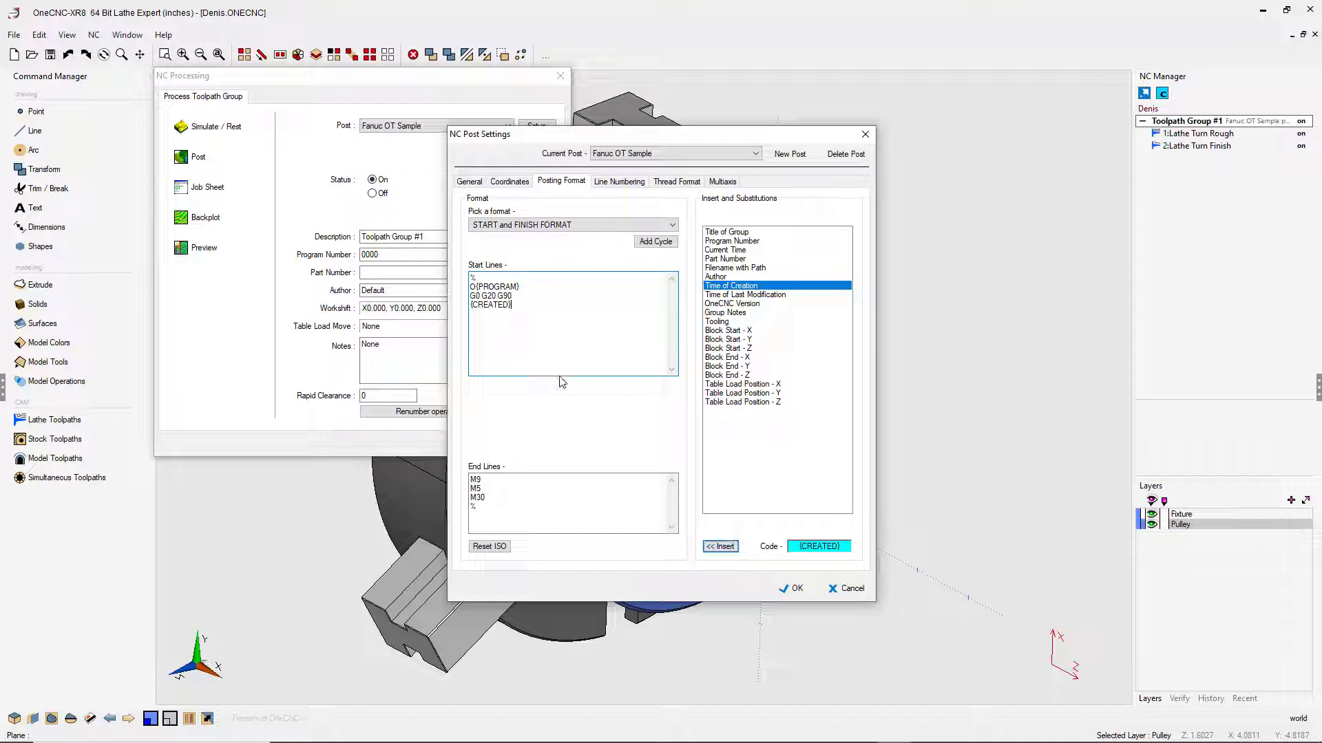
pyautogui.click(474, 307)
pyautogui.write(')')
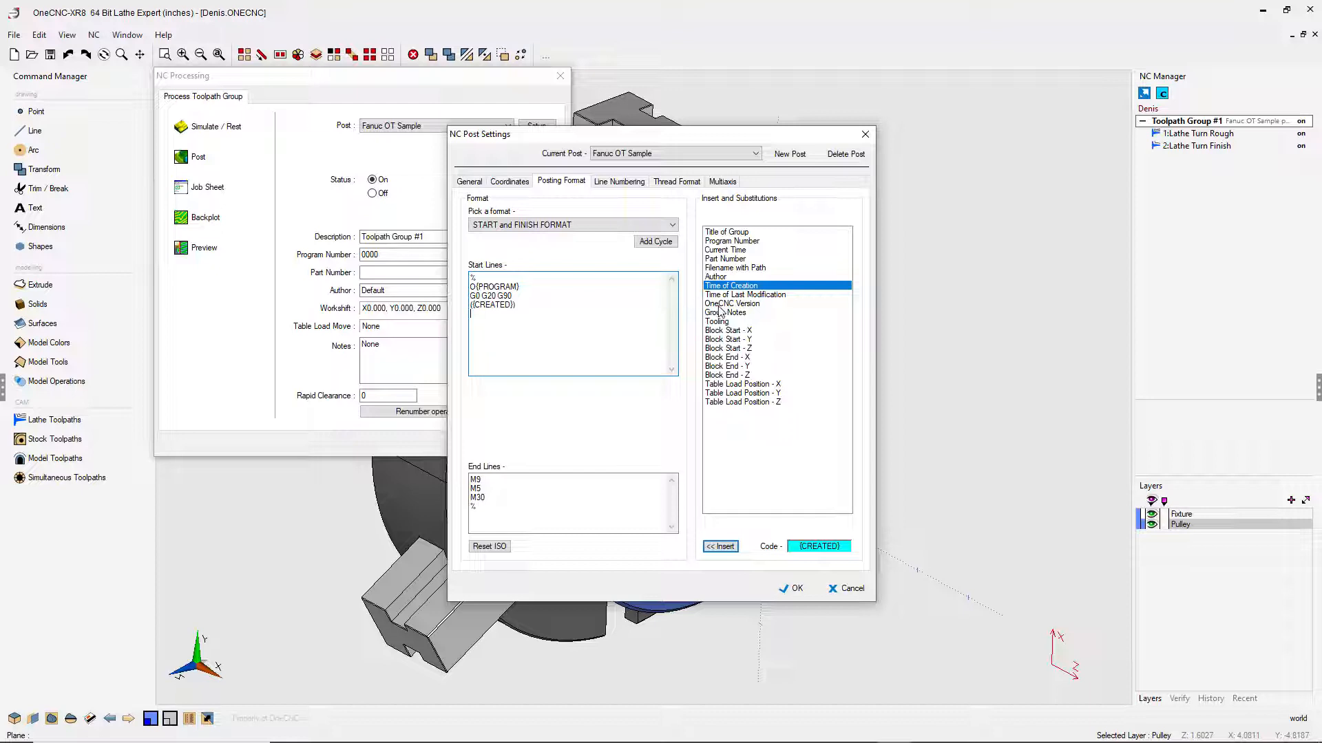
# Insert the OneCNC Version code ({VERSION}) as a fifth start line below ({CREATED}).
pyautogui.click(732, 303)
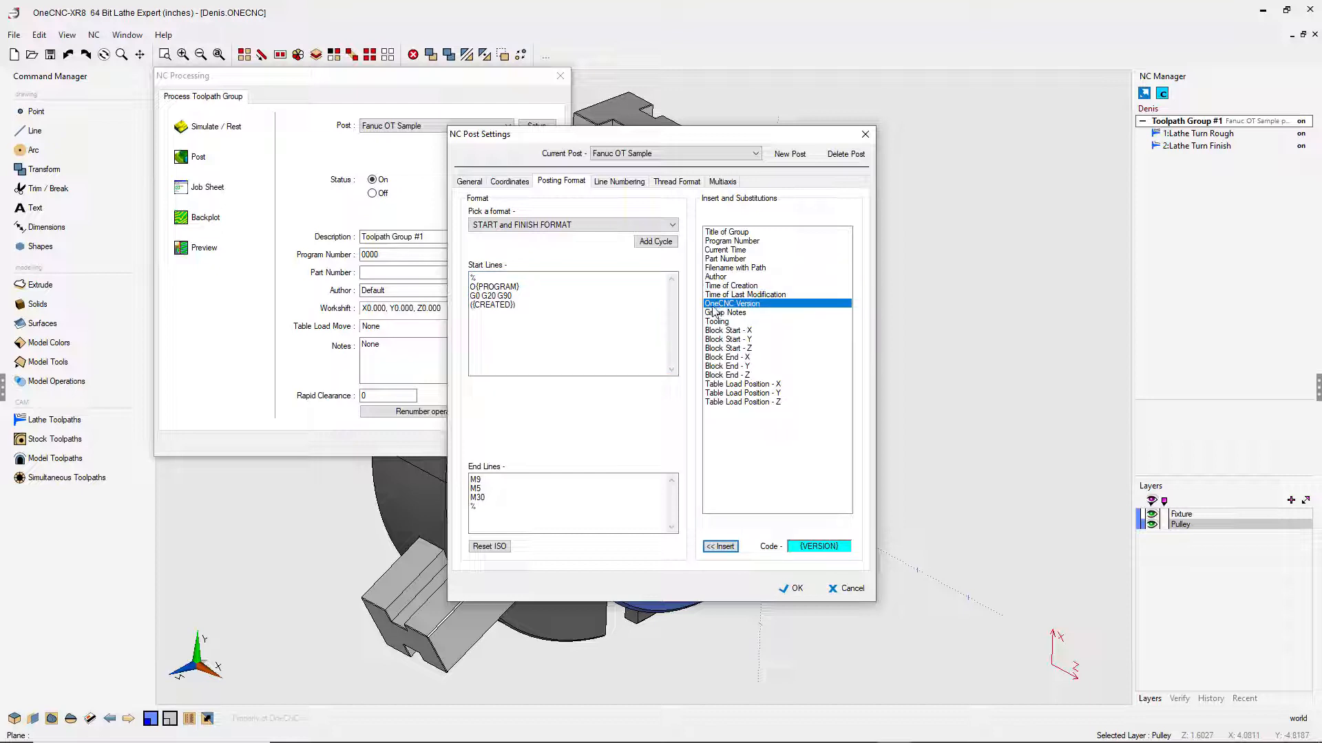
pyautogui.click(719, 546)
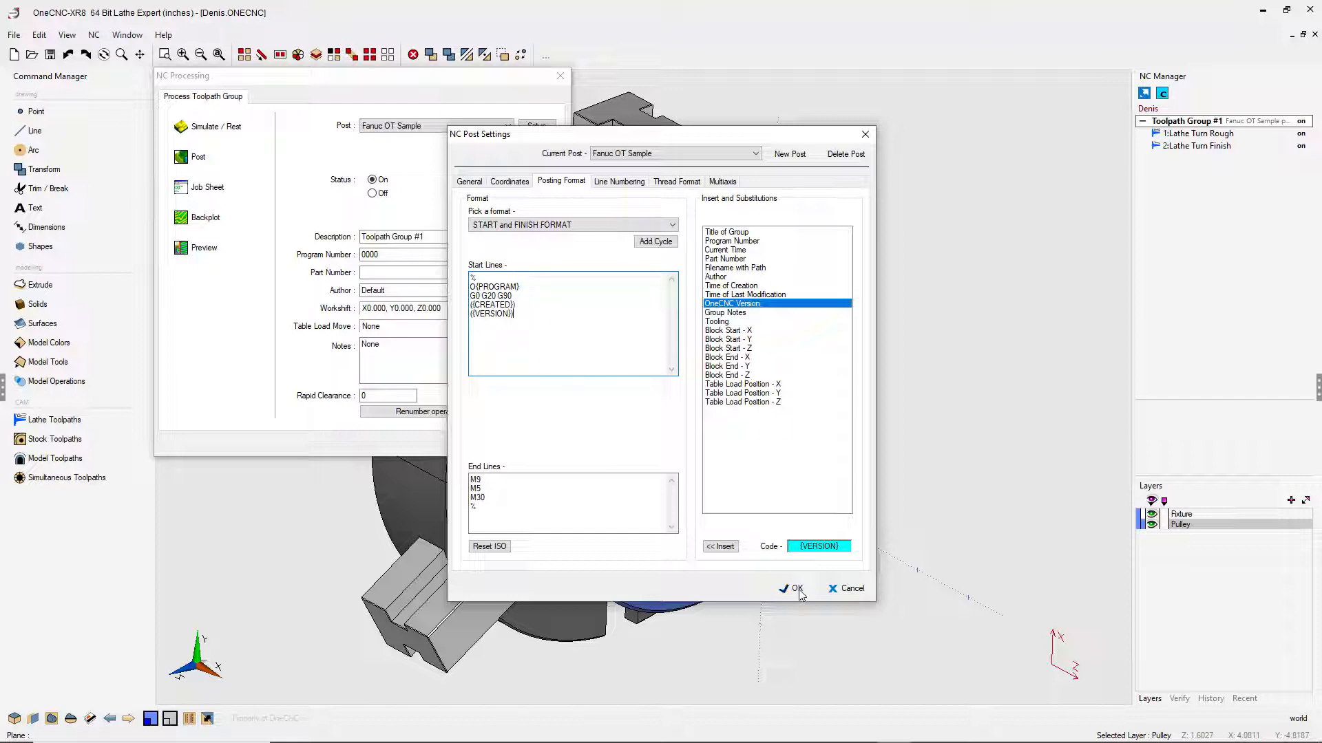
# Accept the post settings and post to Sample.NC on the Desktop, overwriting the existing file.
pyautogui.click(792, 589)
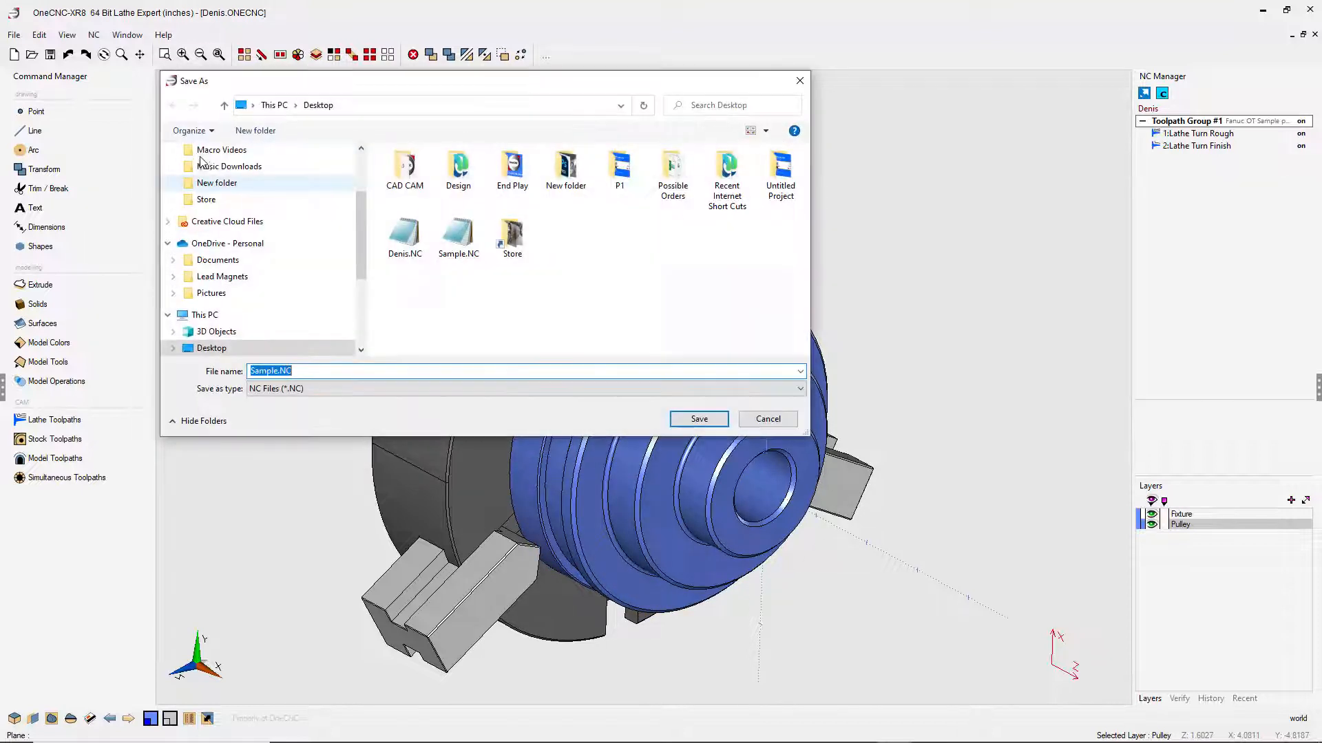
pyautogui.click(698, 419)
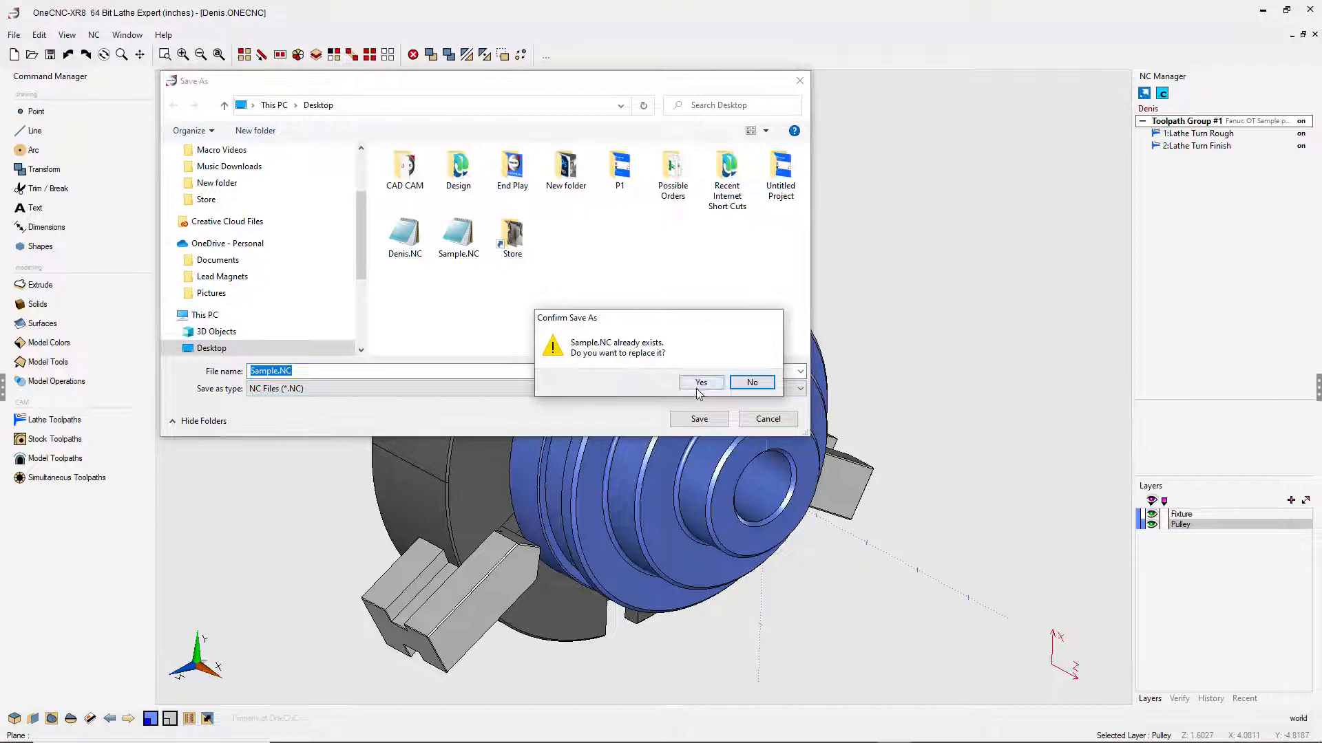
pyautogui.click(700, 382)
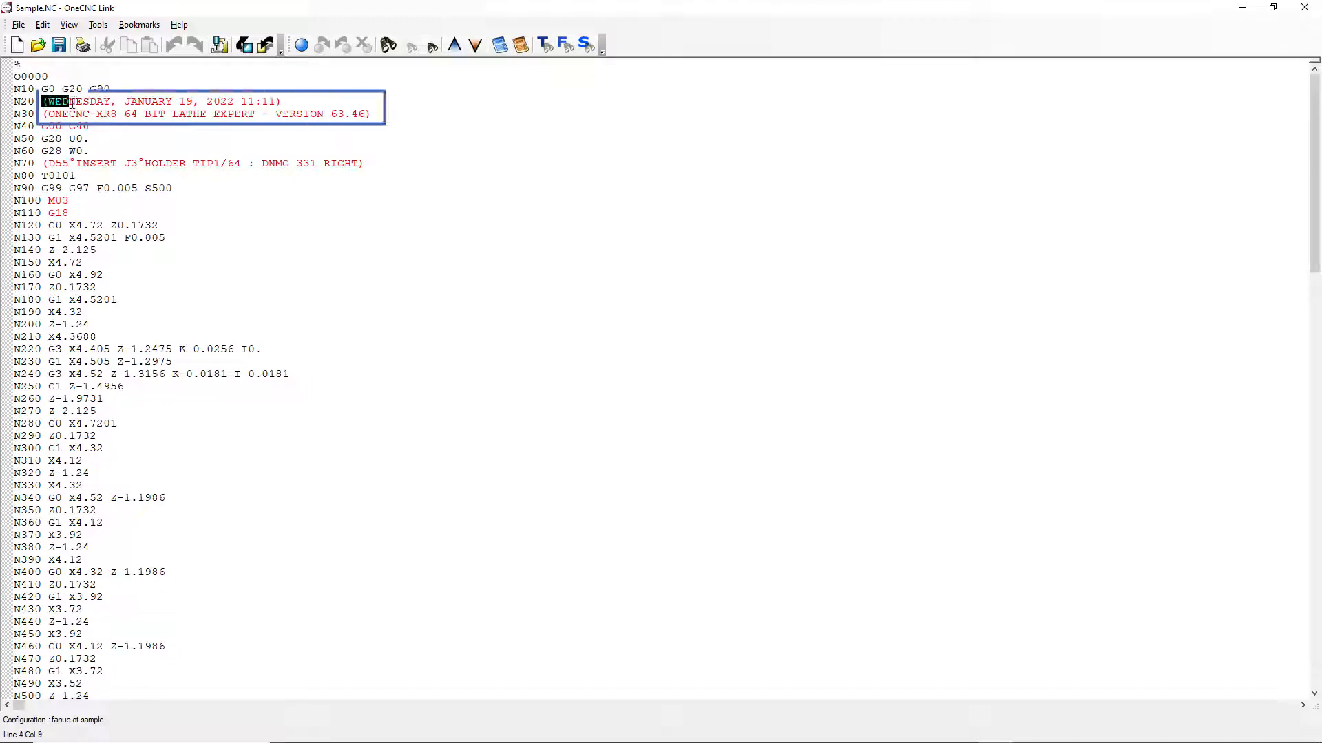
# Select the creation-date comment on line N20 of Sample.NC in OneCNC Link and close the file.
pyautogui.moveTo(69, 101); pyautogui.dragTo(282, 102)
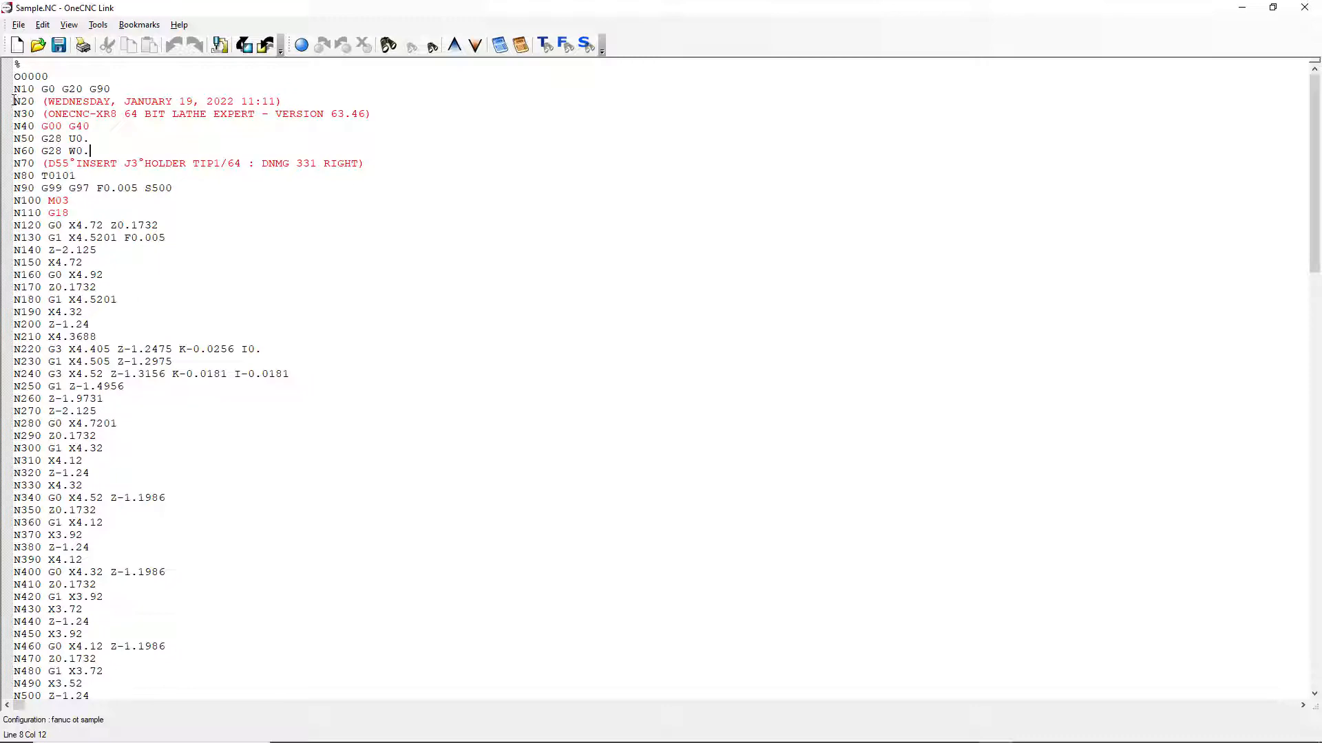
pyautogui.click(35, 114)
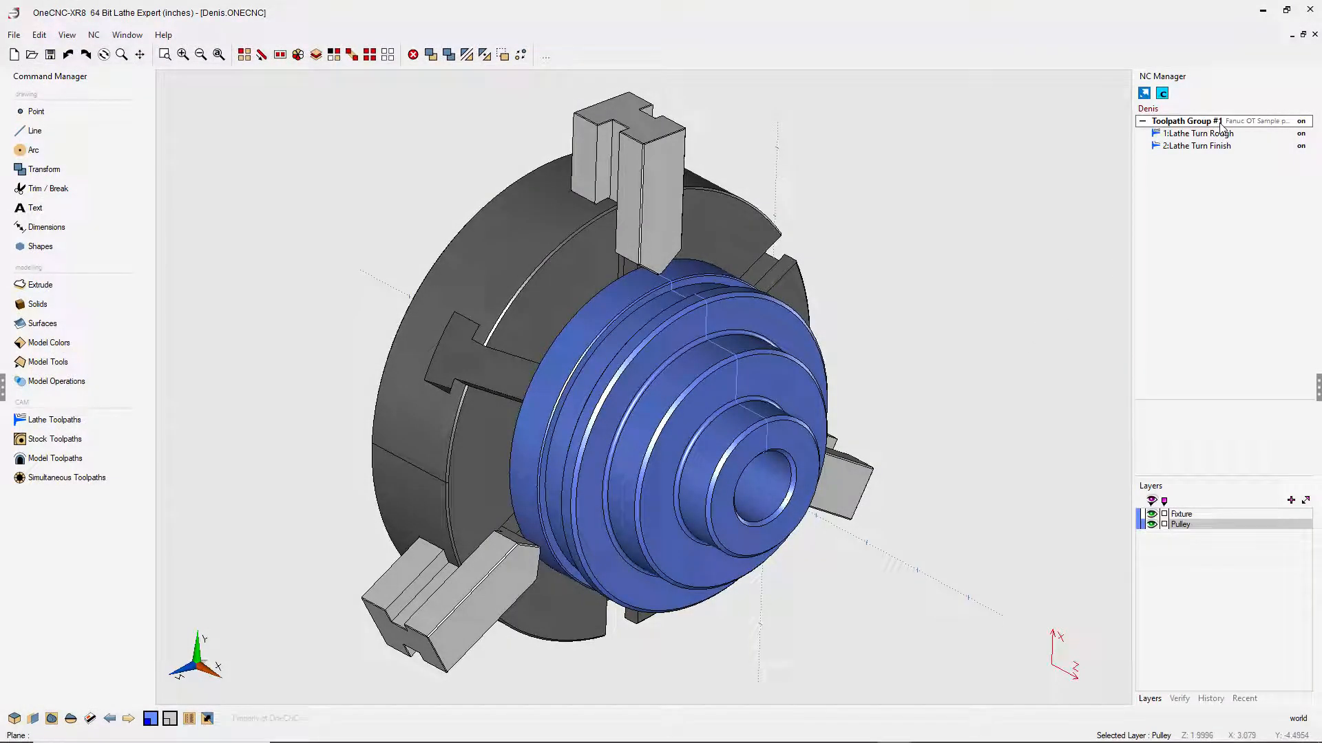
# Reopen Toolpath Group #1's NC Processing and the Fanuc OT Sample post settings.
pyautogui.doubleClick(1184, 120)
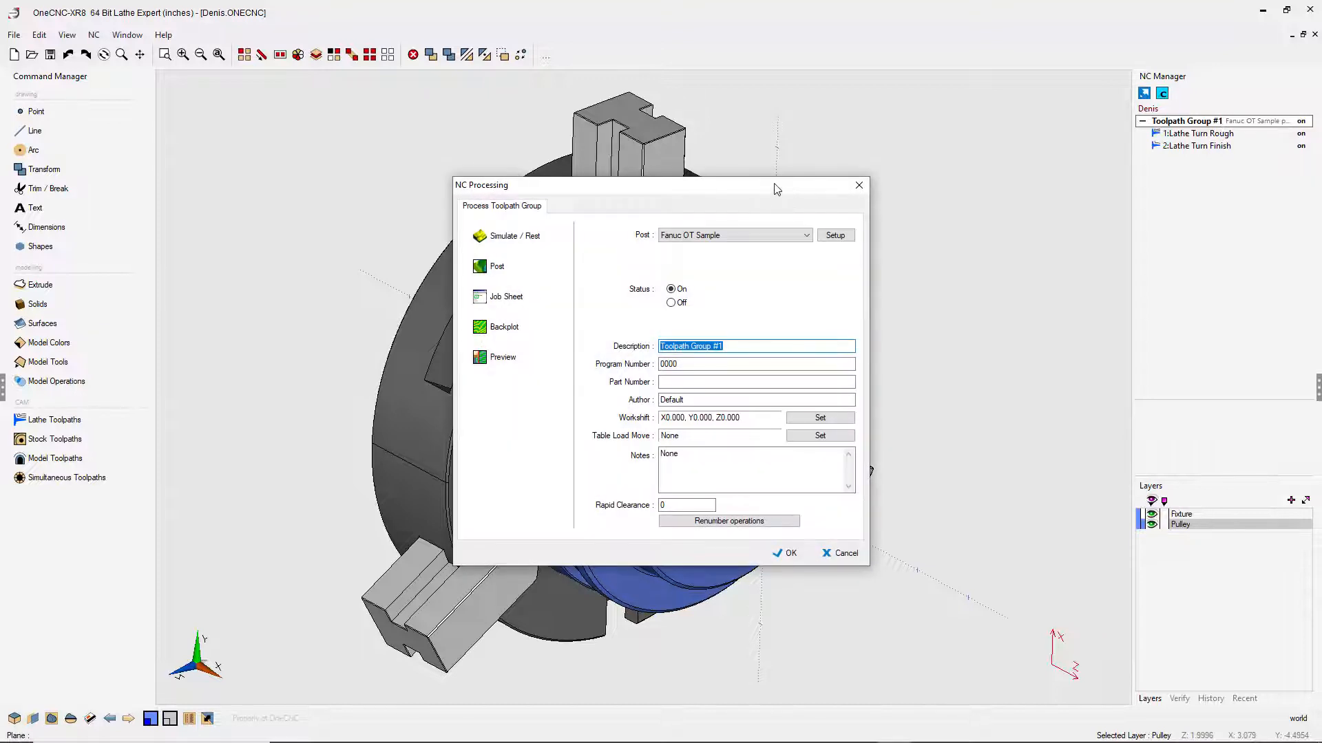
pyautogui.moveTo(657, 185); pyautogui.dragTo(367, 78)
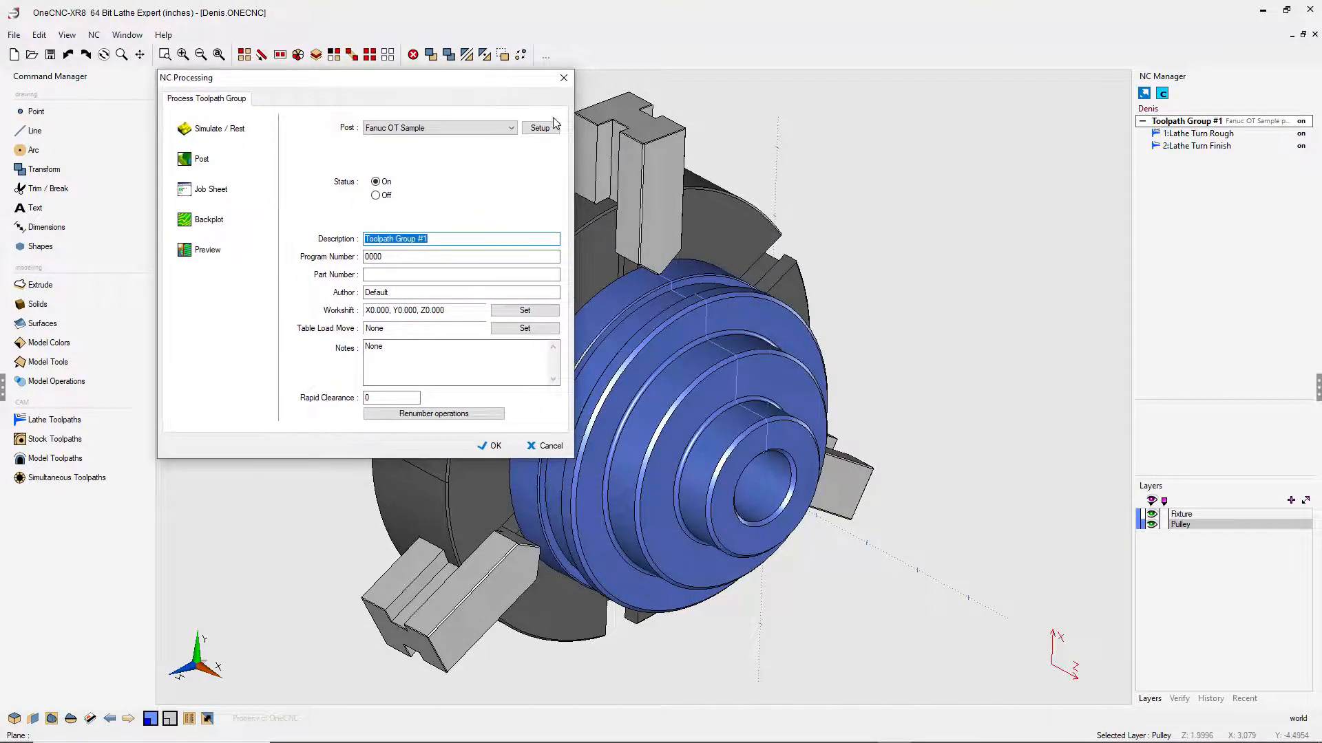
pyautogui.click(539, 128)
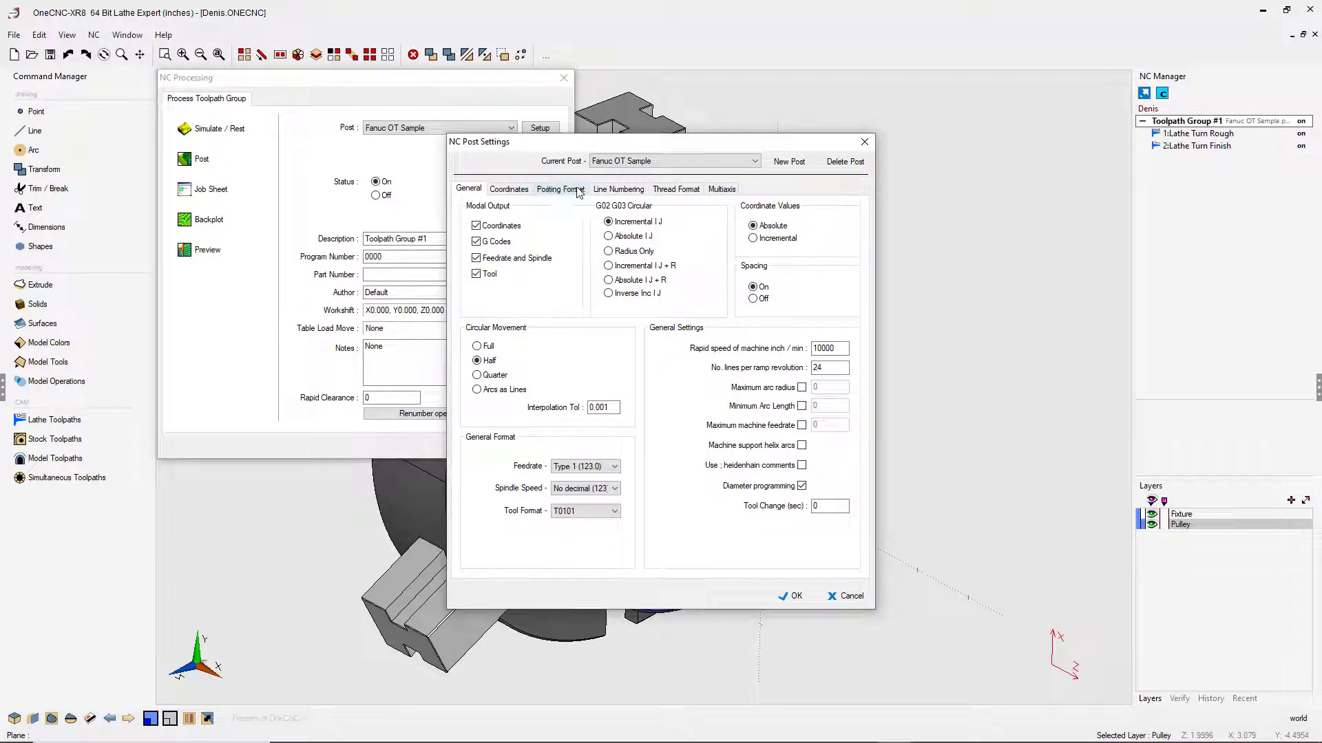
# On Line Numbering, add ( to the characters not numbered and set the start number to 5.
pyautogui.click(619, 189)
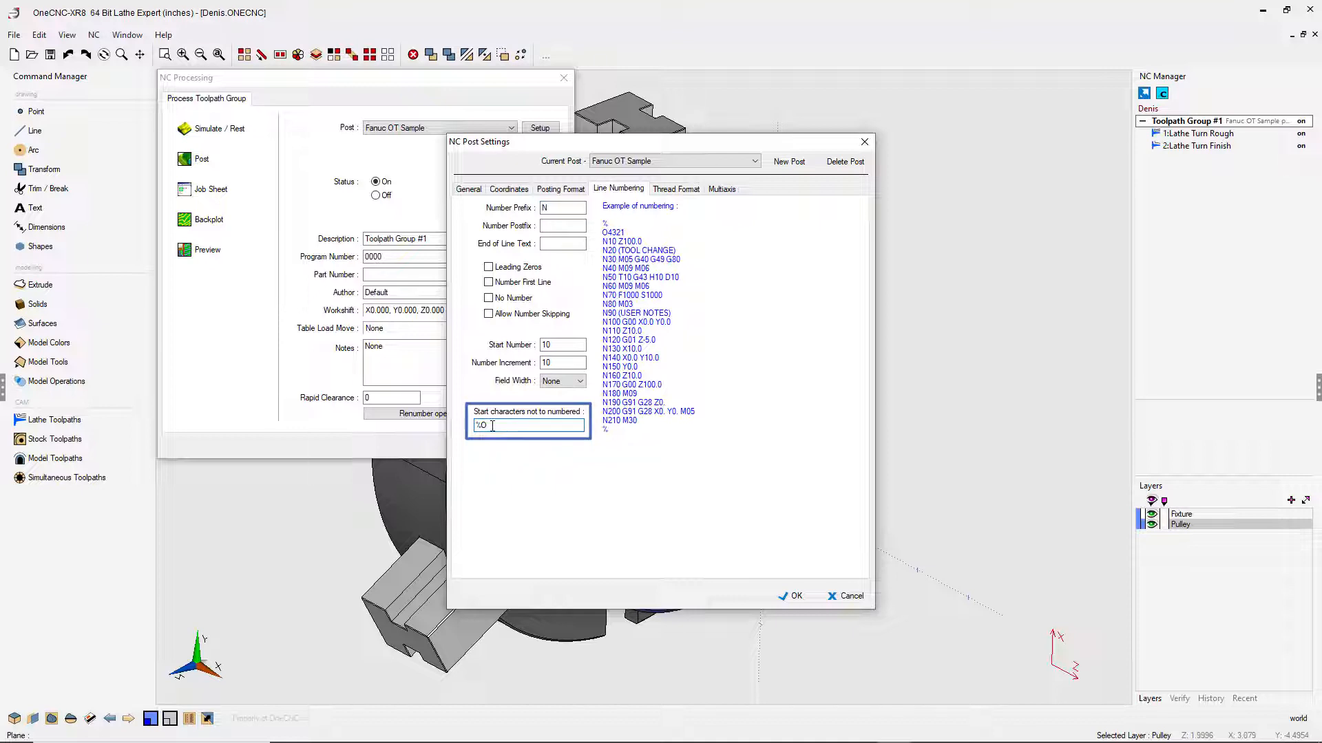
pyautogui.write('1')
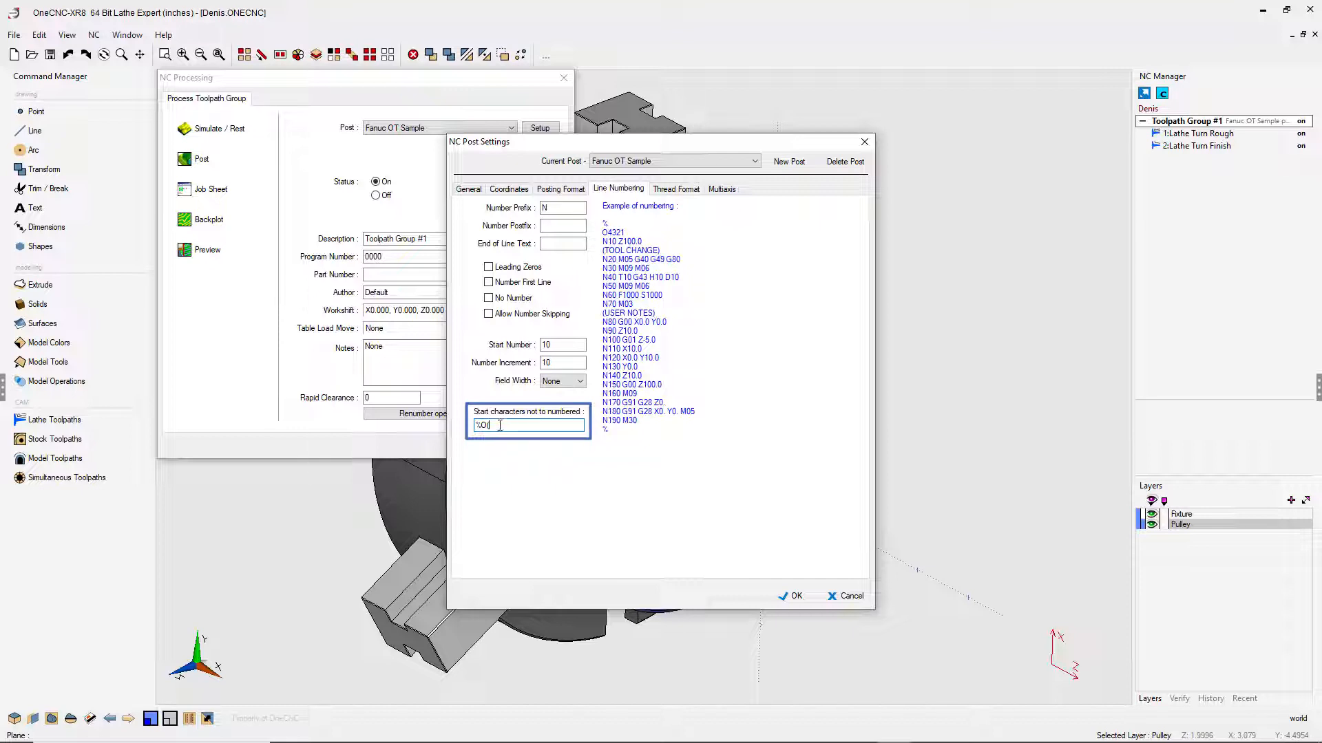
pyautogui.write('(')
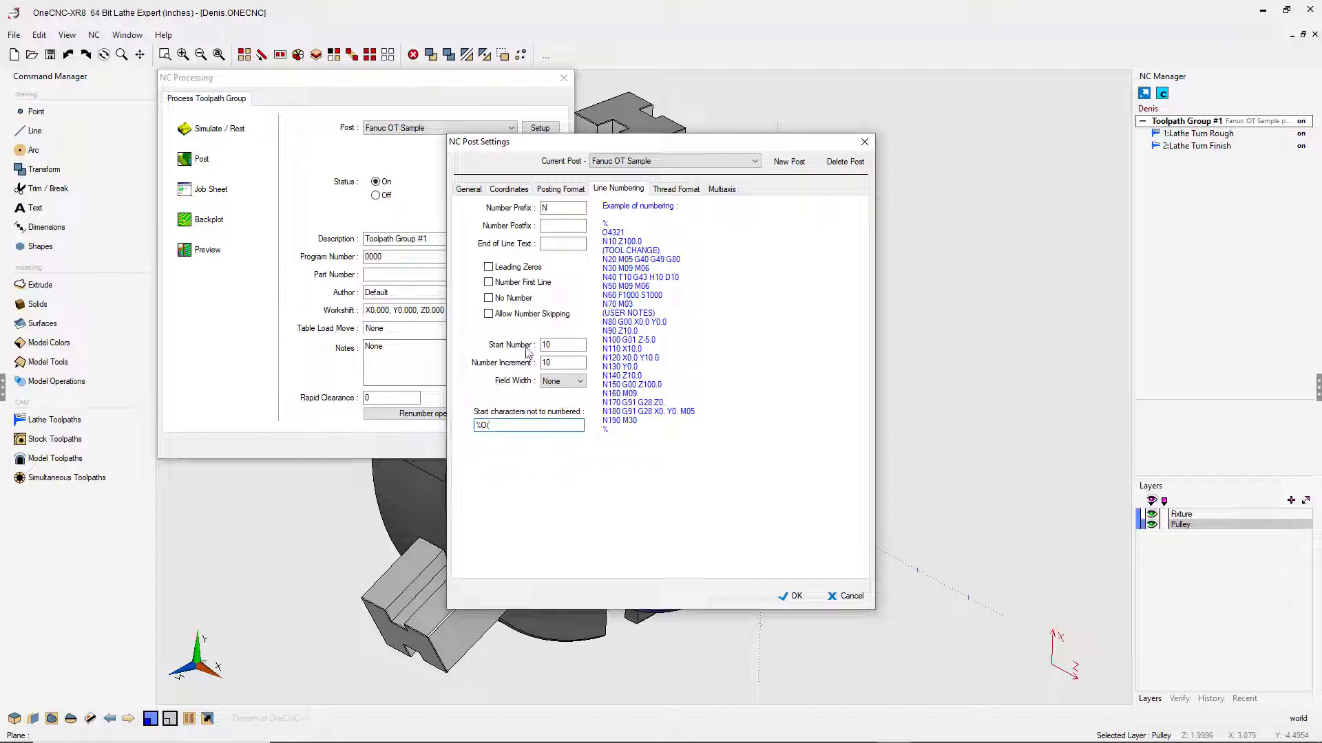
pyautogui.click(562, 363)
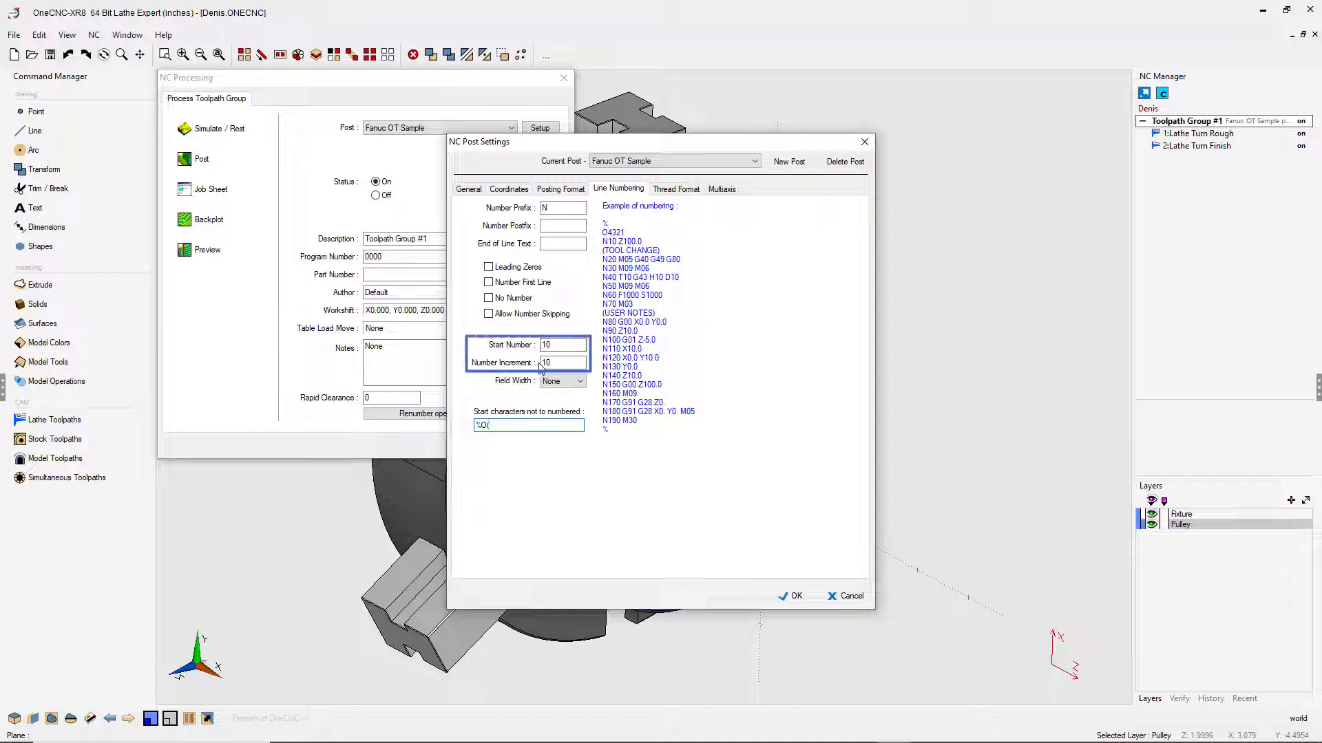
pyautogui.click(562, 345)
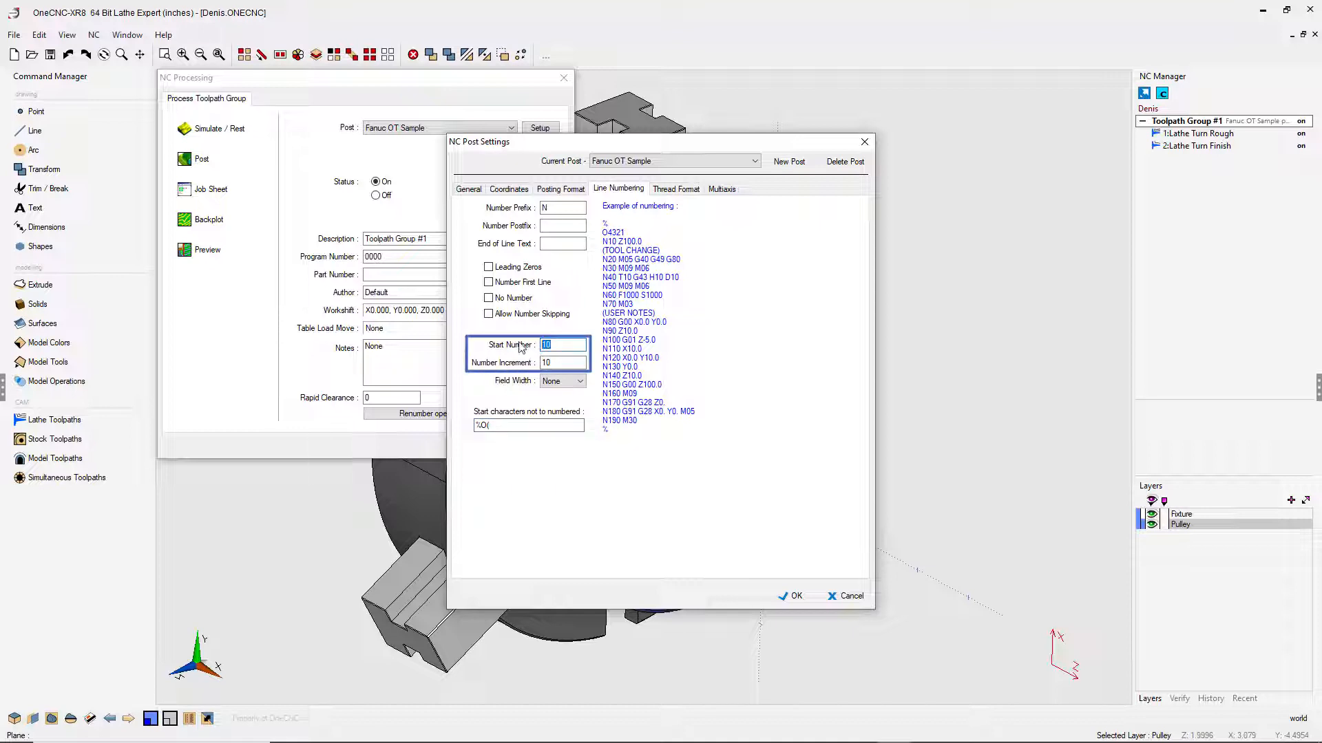
pyautogui.write('5')
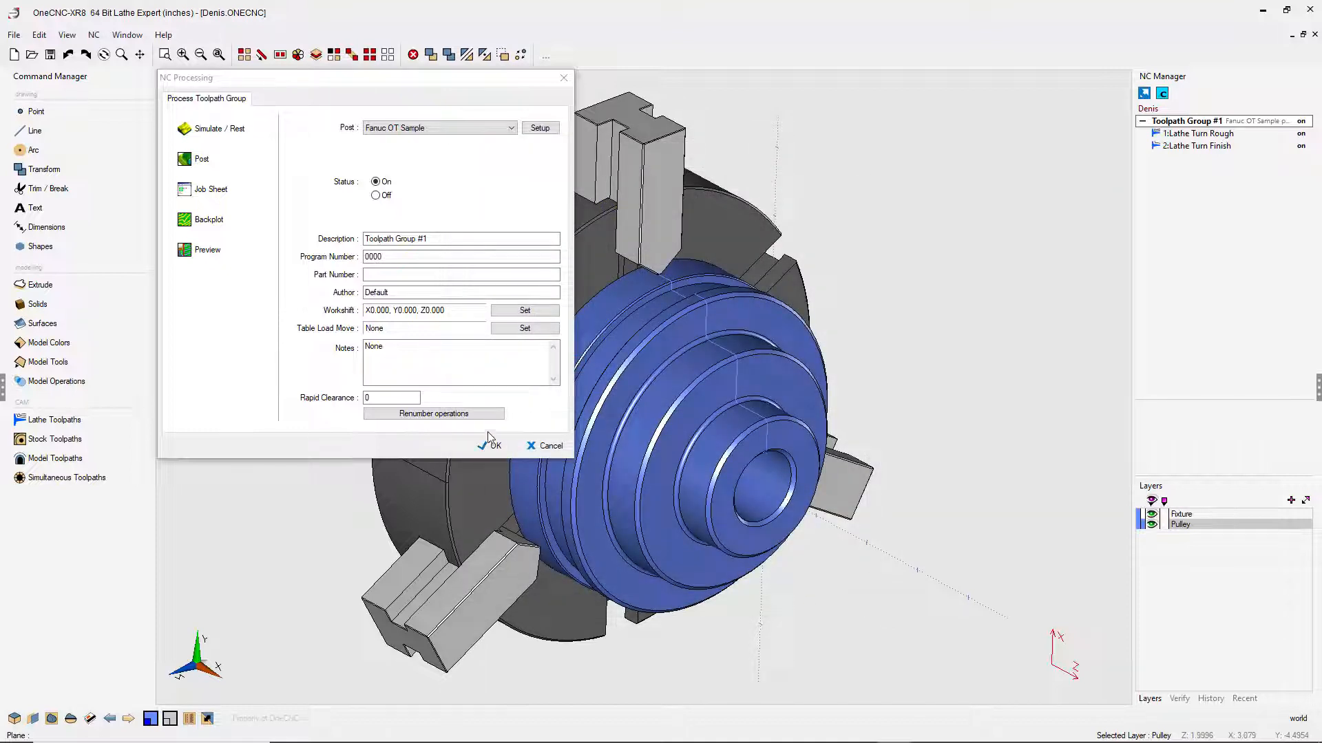
# Post the toolpath group again, overwriting Sample.NC on the Desktop.
pyautogui.click(489, 445)
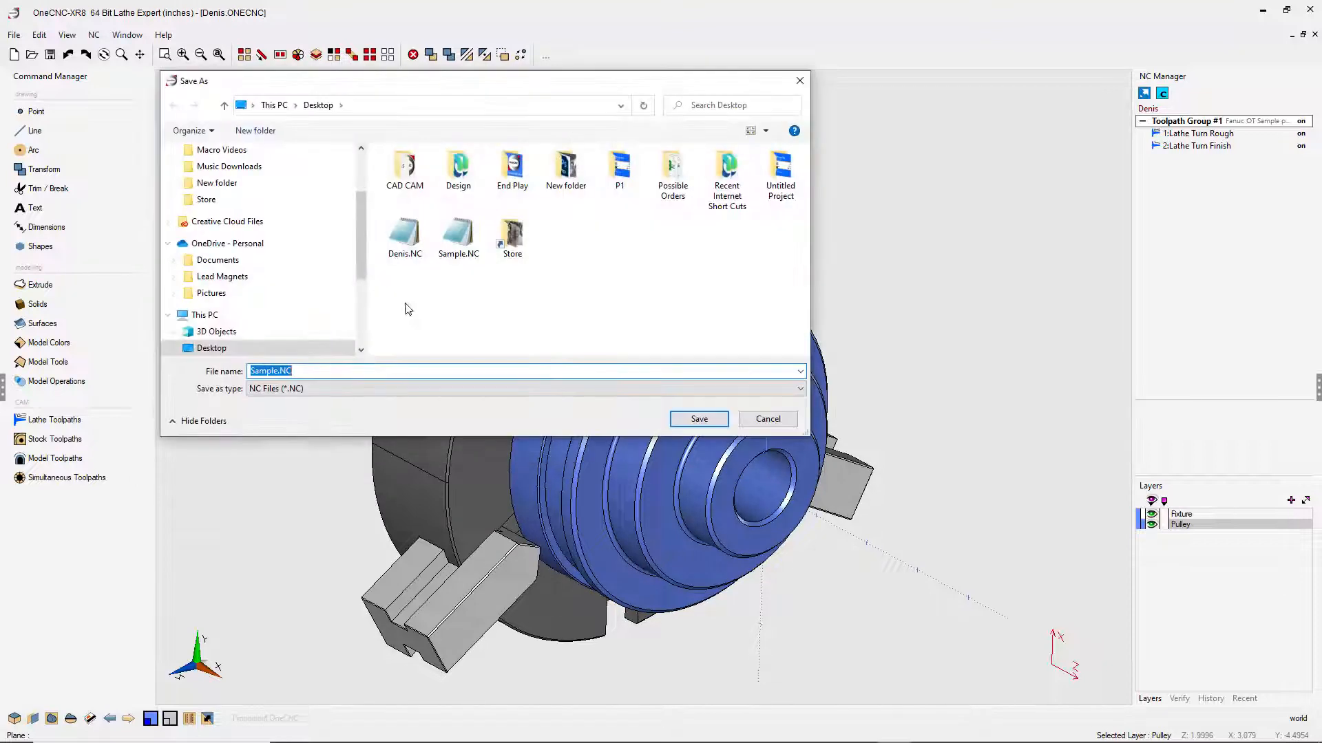
pyautogui.click(698, 419)
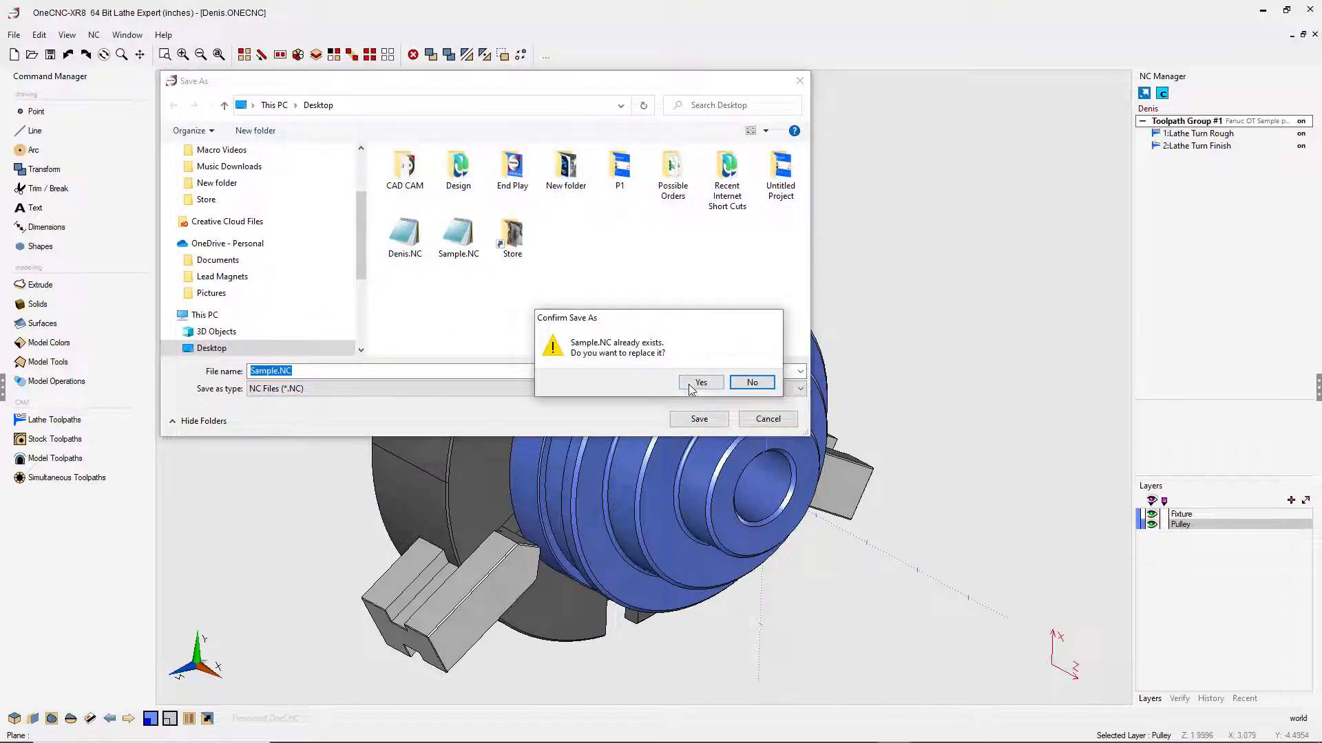
pyautogui.click(701, 382)
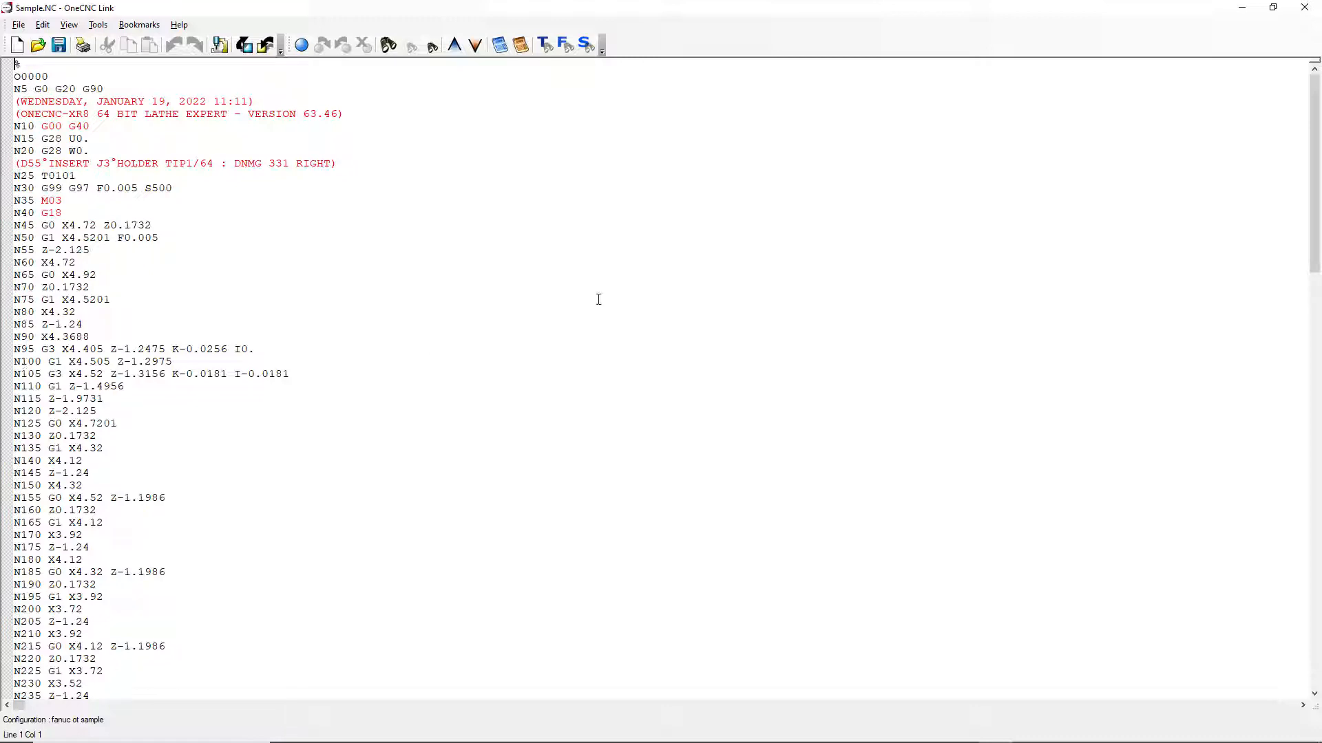
pyautogui.moveTo(1077, 144)
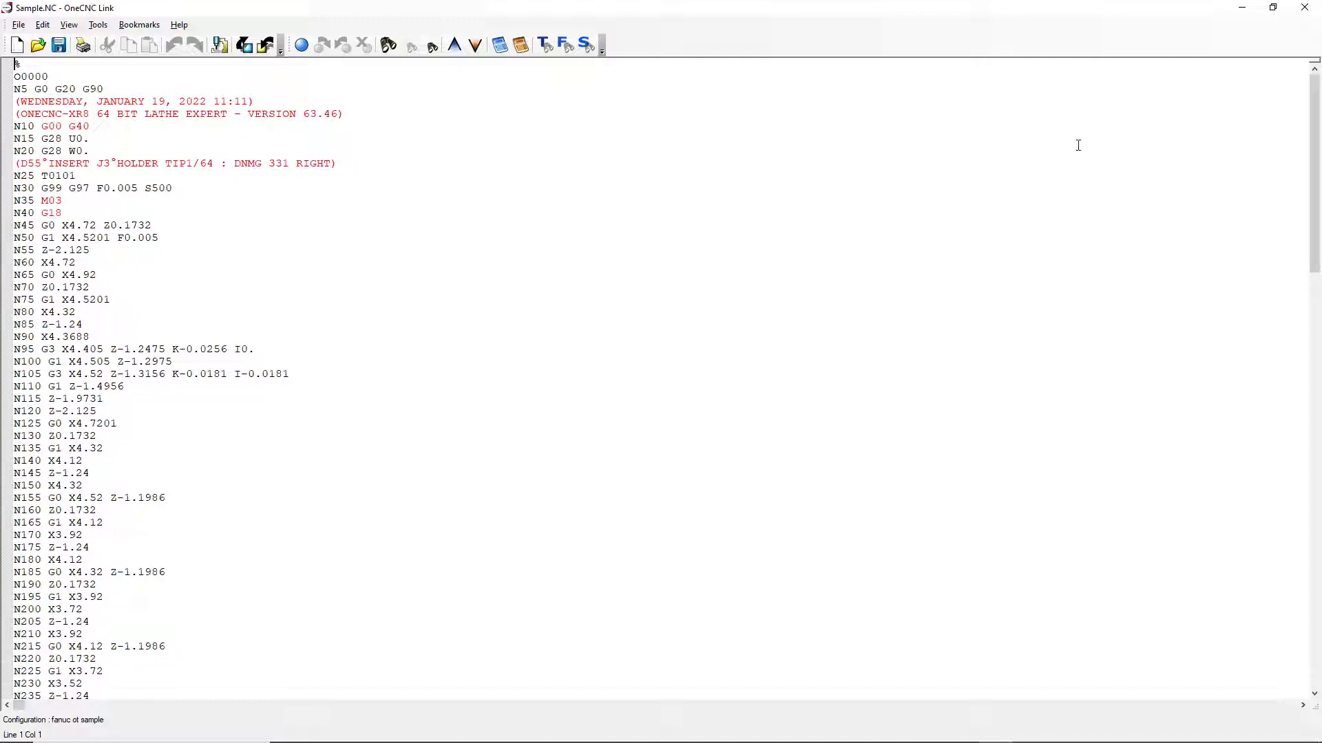